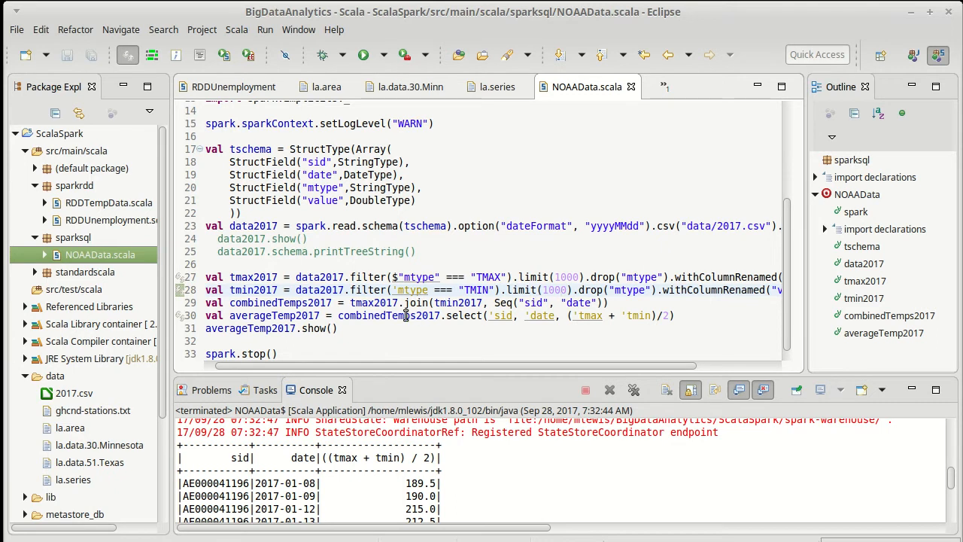
{"action": "mouse_move", "coordinate": [406, 315]}
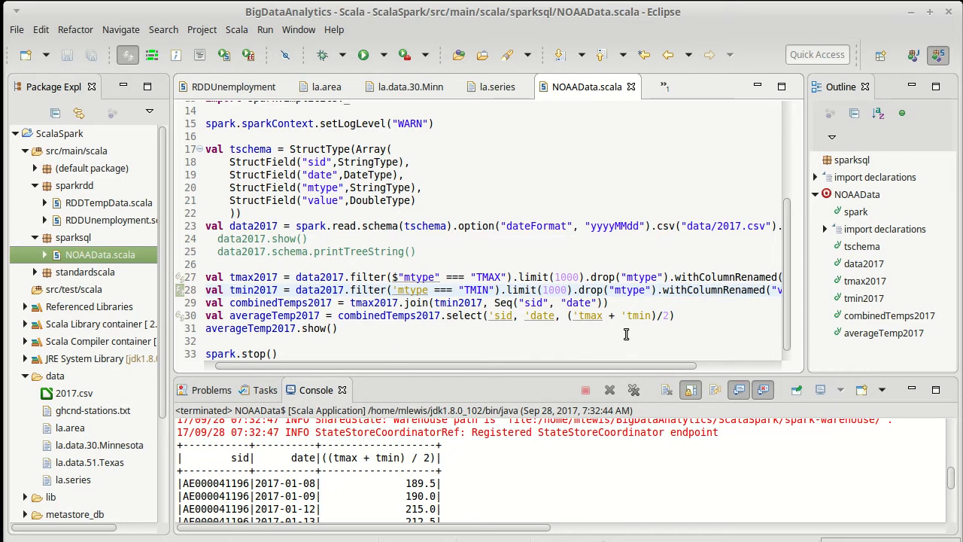
Comment out the data2017 show and printSchema lines 24–25 and start a tmax2017 line below line 27
{"action": "left_click", "coordinate": [560, 290]}
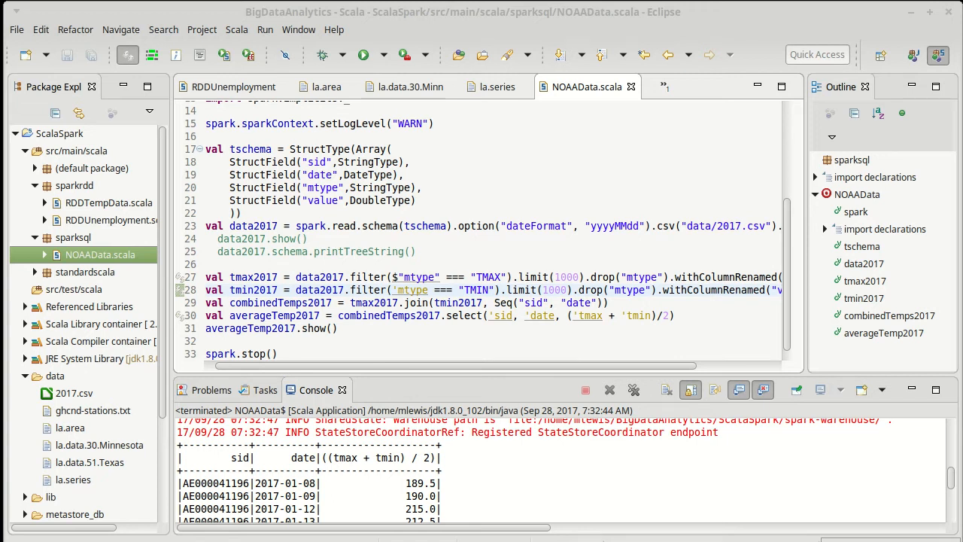
{"action": "mouse_move", "coordinate": [749, 273]}
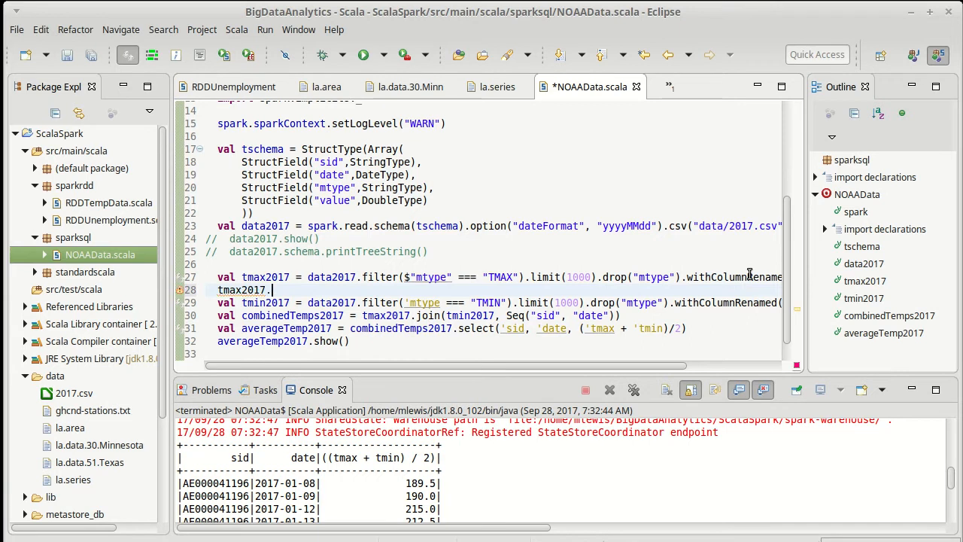
Raise the row limit to 1000000, add tmax2017.describe().show(), and run NOAAData
{"action": "type", "text": "describe("}
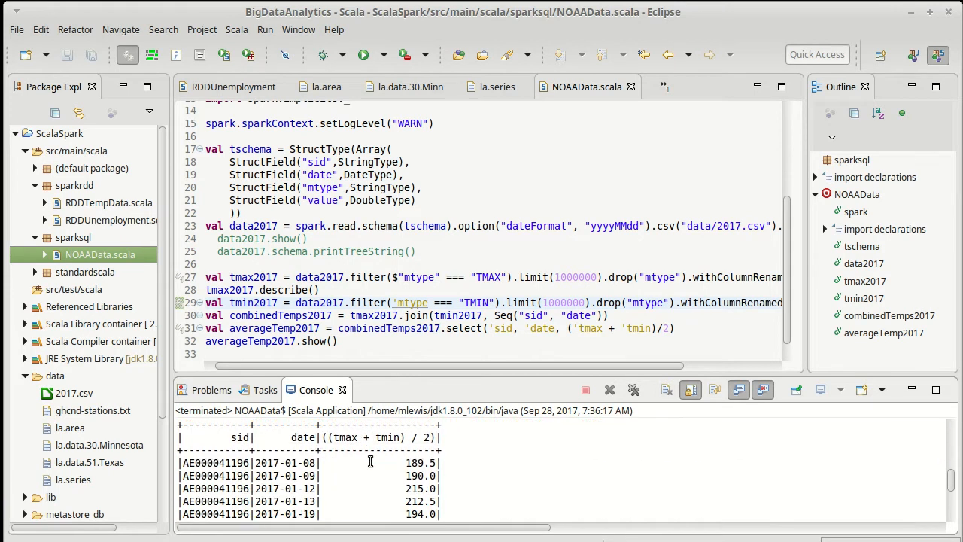
{"action": "scroll", "scroll_direction": "down", "scroll_amount": 3}
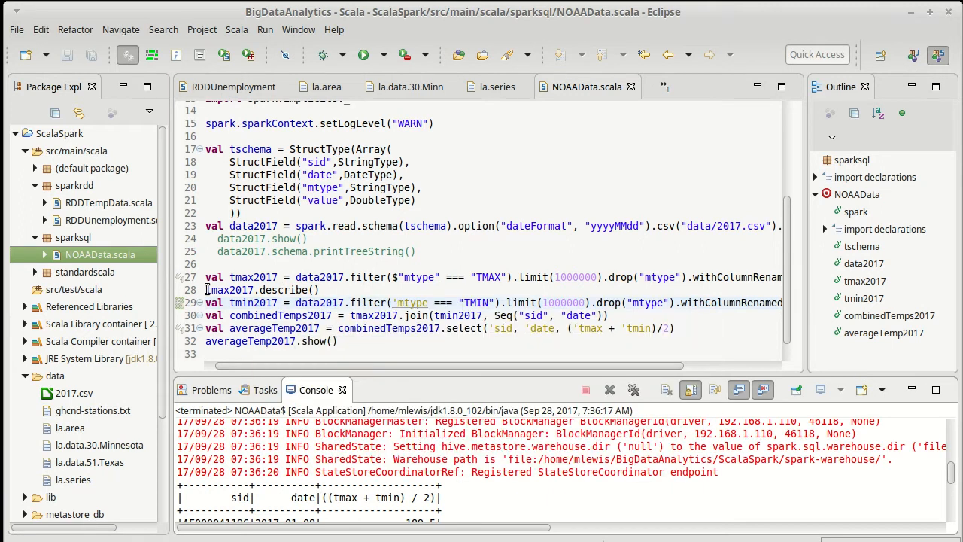
{"action": "type", "text": ".show("}
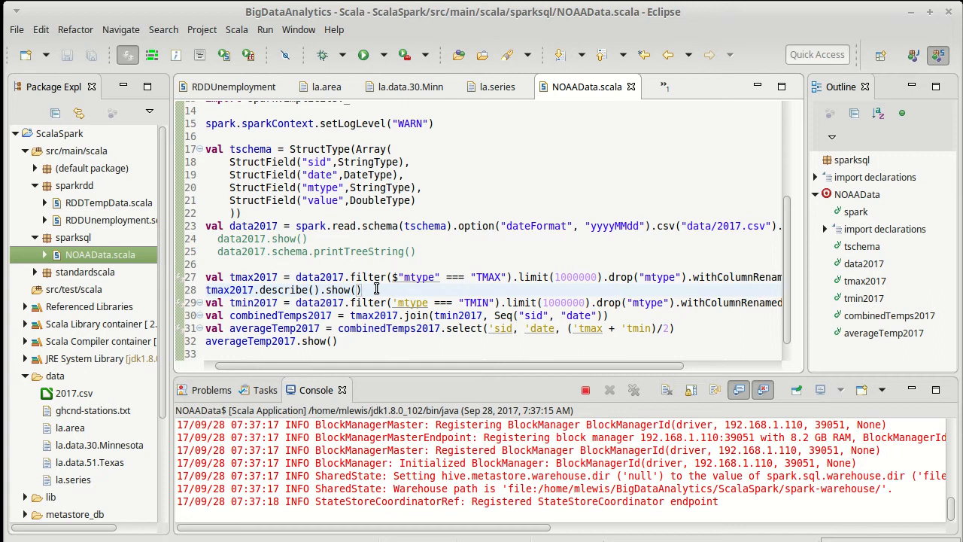
Scroll the console to the tmax2017 describe table and highlight the stddev and -999.0 min
{"action": "left_click", "coordinate": [363, 289]}
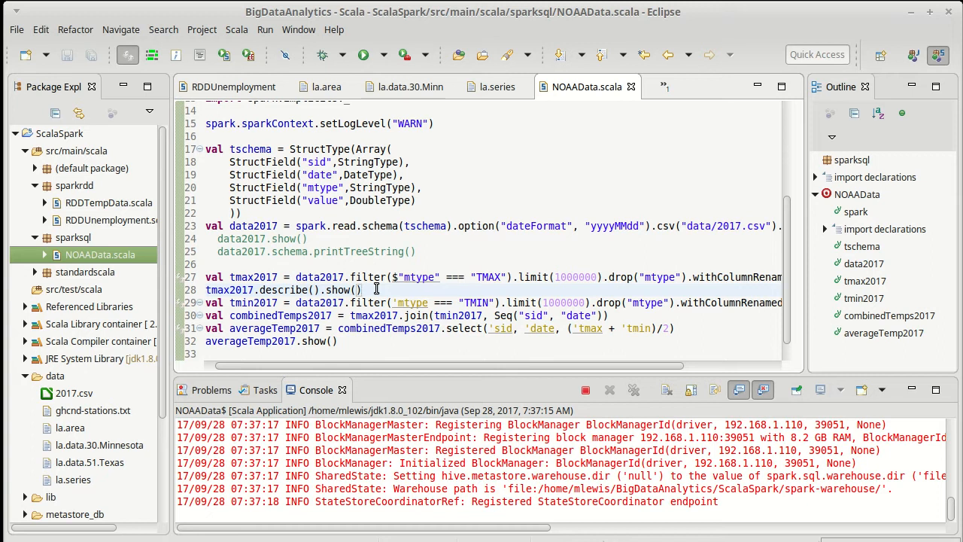
{"action": "left_click", "coordinate": [362, 289]}
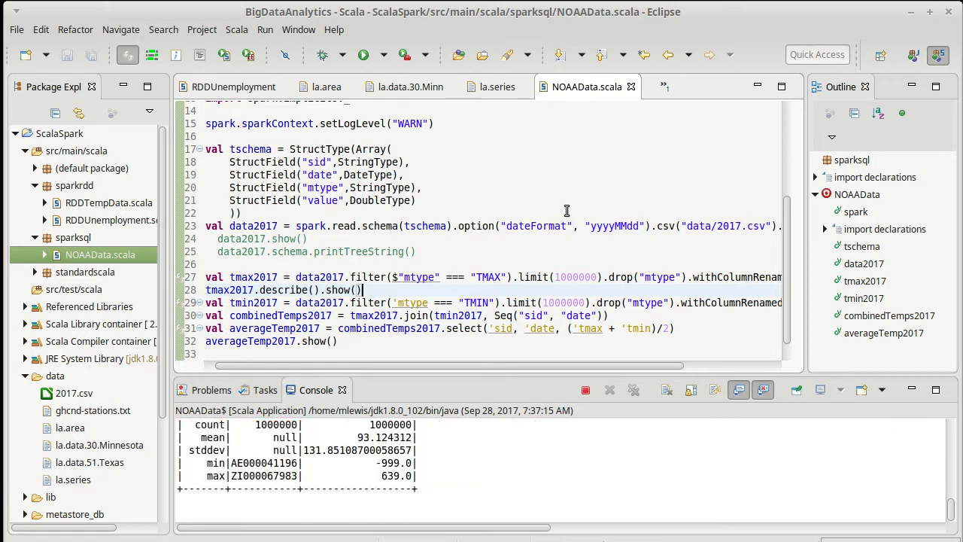
{"action": "mouse_move", "coordinate": [639, 126]}
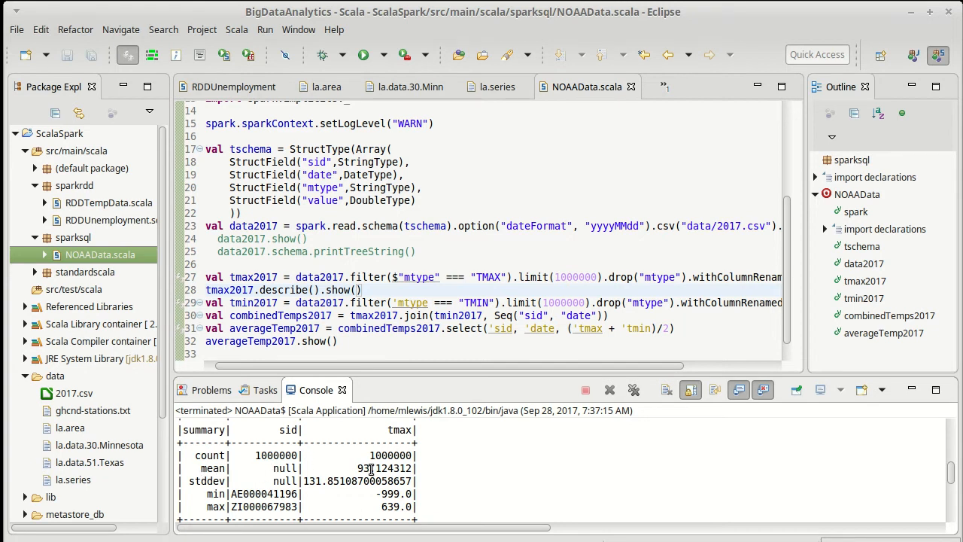
{"action": "scroll", "scroll_direction": "down", "scroll_amount": 3}
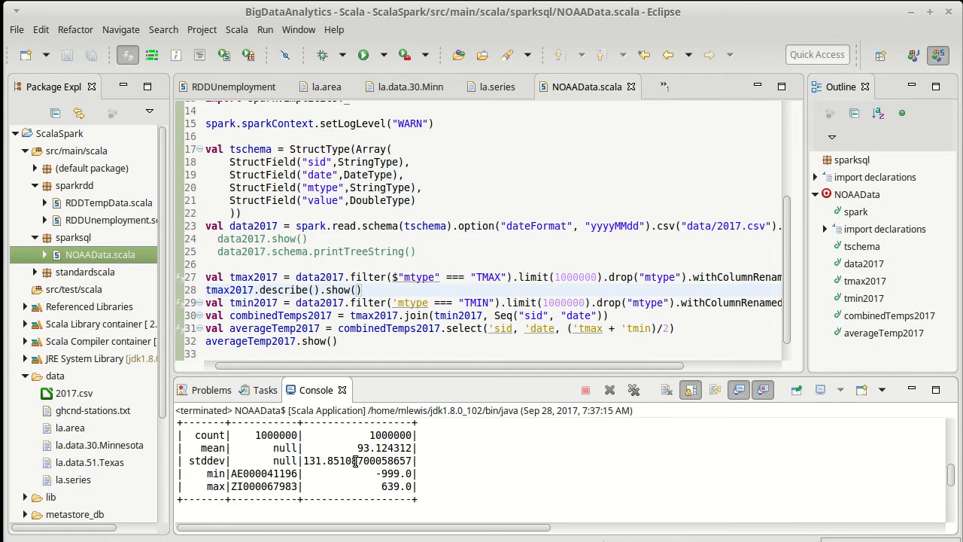
{"action": "double_click", "coordinate": [379, 448]}
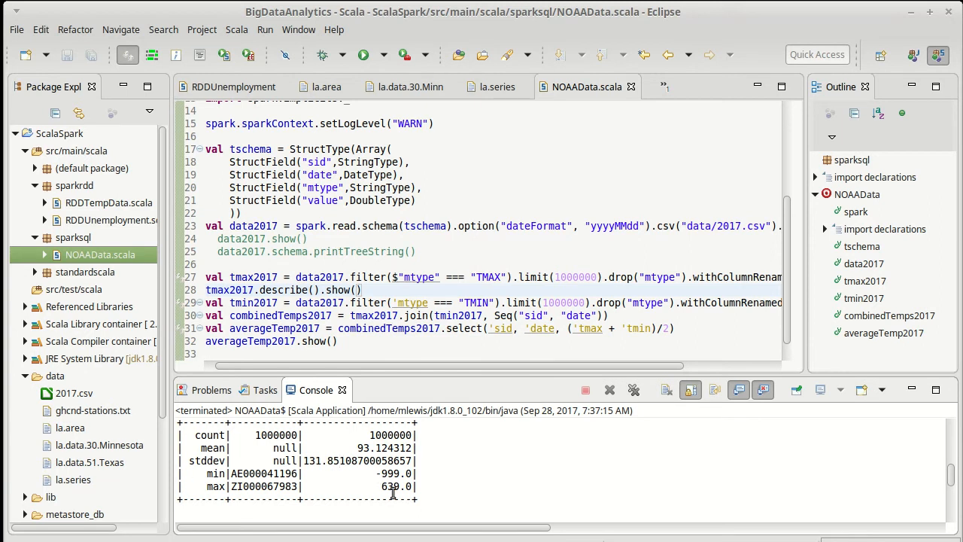
{"action": "double_click", "coordinate": [392, 473]}
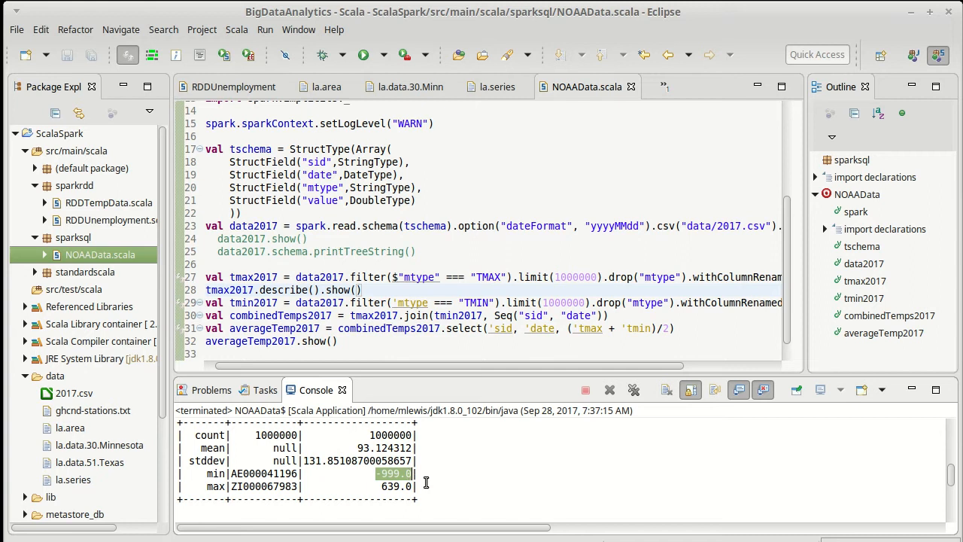
{"action": "mouse_move", "coordinate": [446, 470]}
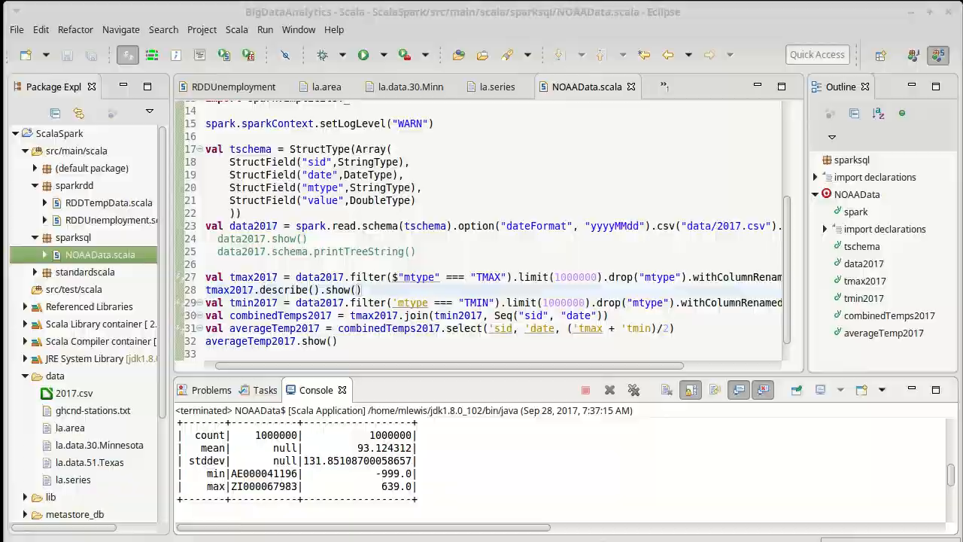
Open the GHCN daily readme.txt and find that TMAX is in tenths of degrees C
{"action": "left_click", "coordinate": [523, 32]}
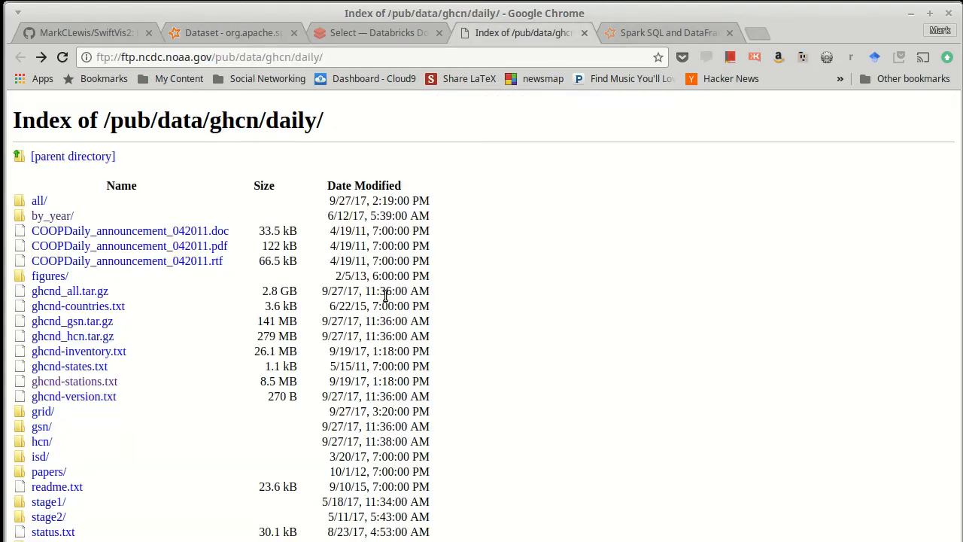
{"action": "mouse_move", "coordinate": [156, 473]}
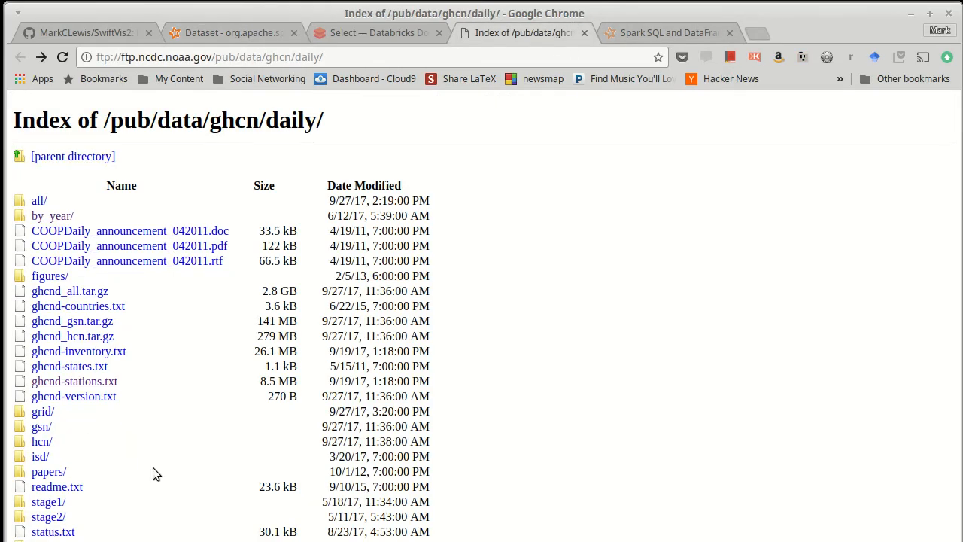
{"action": "mouse_move", "coordinate": [71, 494]}
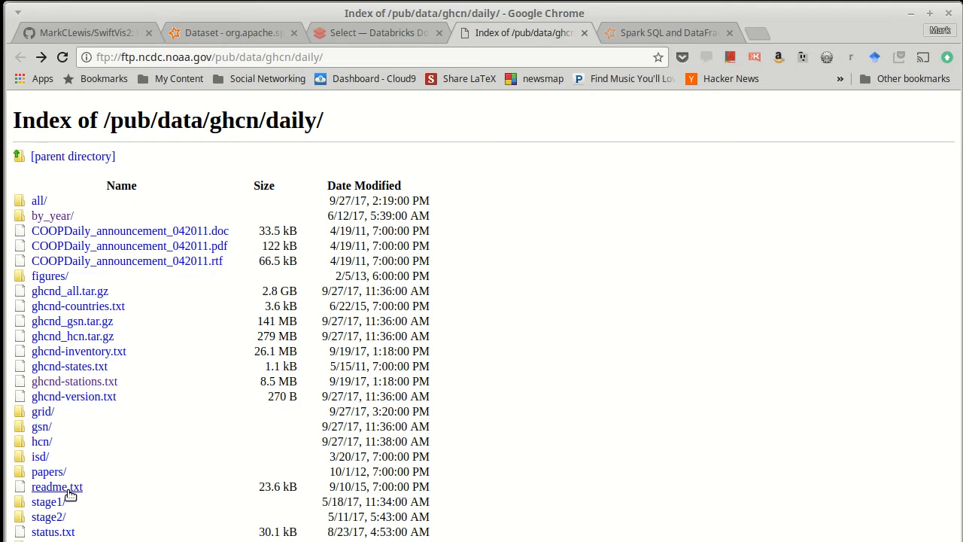
{"action": "mouse_move", "coordinate": [102, 511]}
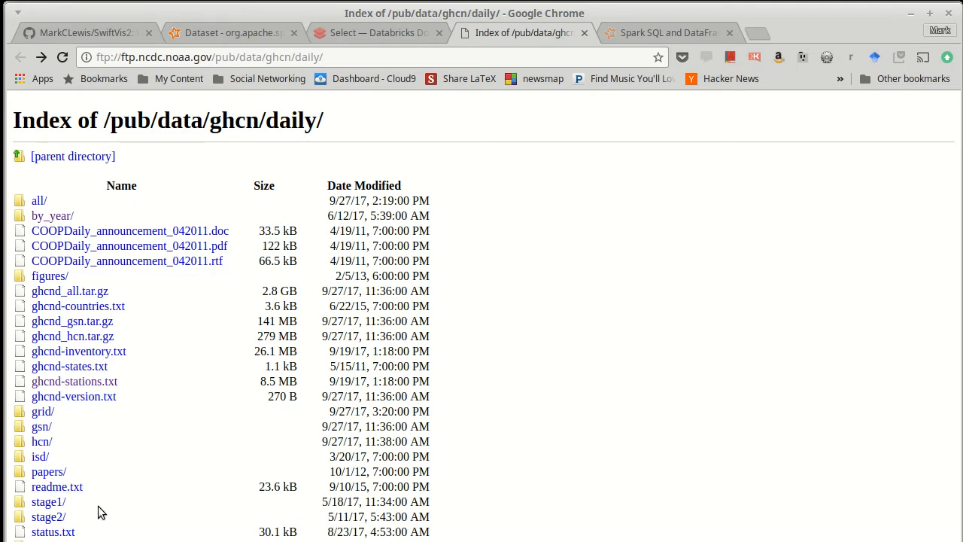
{"action": "left_click", "coordinate": [57, 486]}
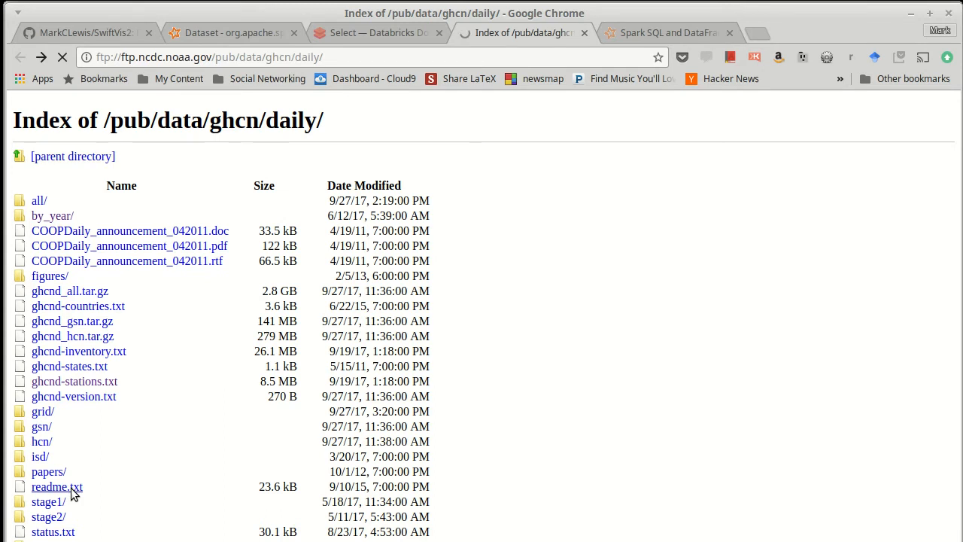
{"action": "left_click", "coordinate": [53, 487]}
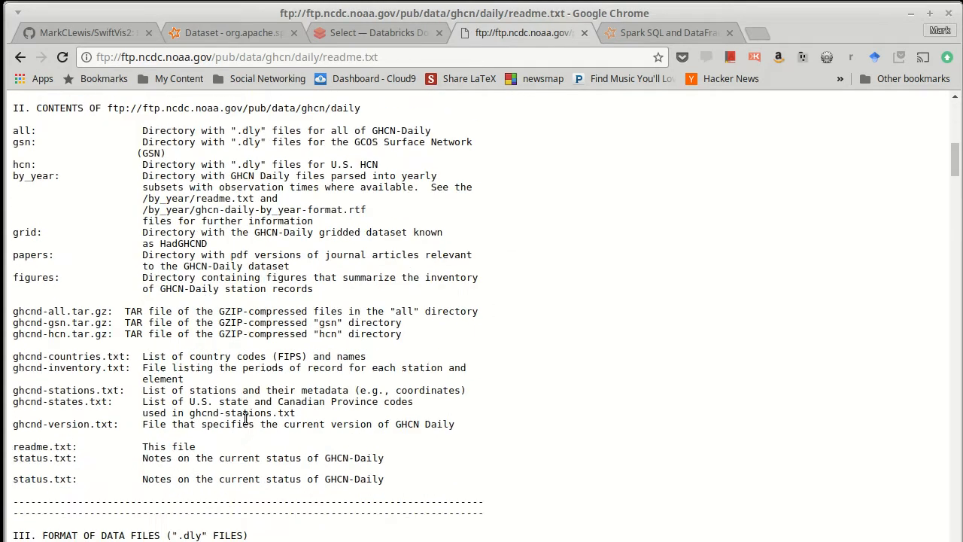
{"action": "scroll", "scroll_direction": "down", "scroll_amount": 3}
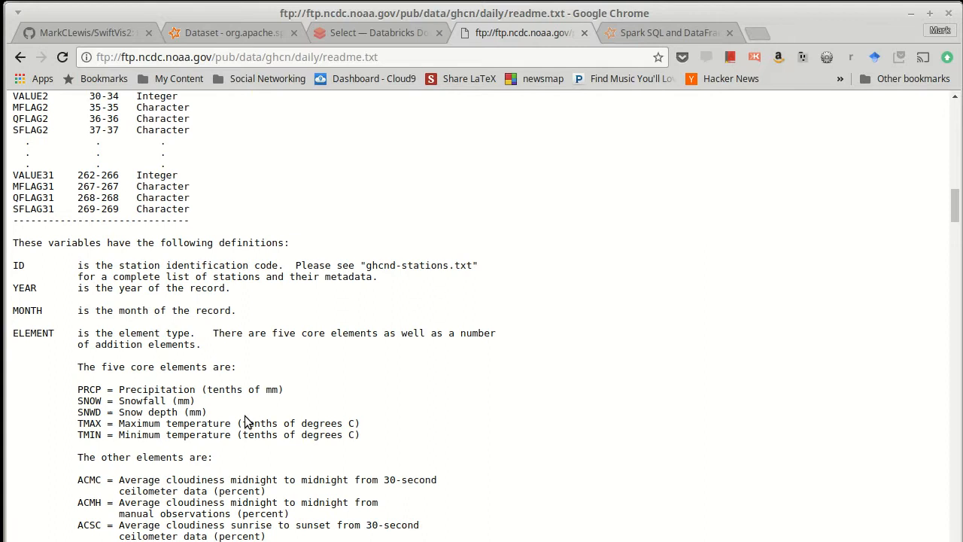
{"action": "scroll", "scroll_direction": "down", "scroll_amount": 3}
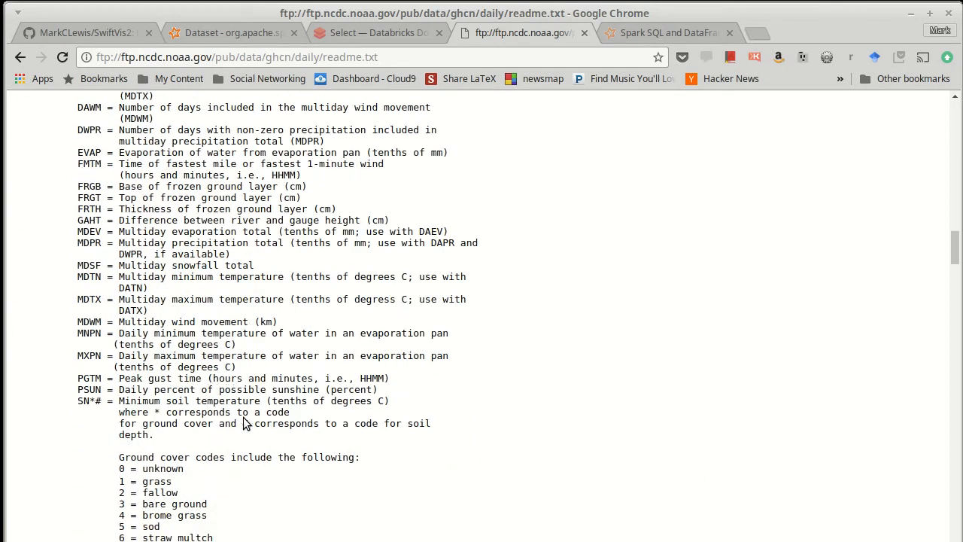
{"action": "scroll", "scroll_direction": "up", "scroll_amount": 3}
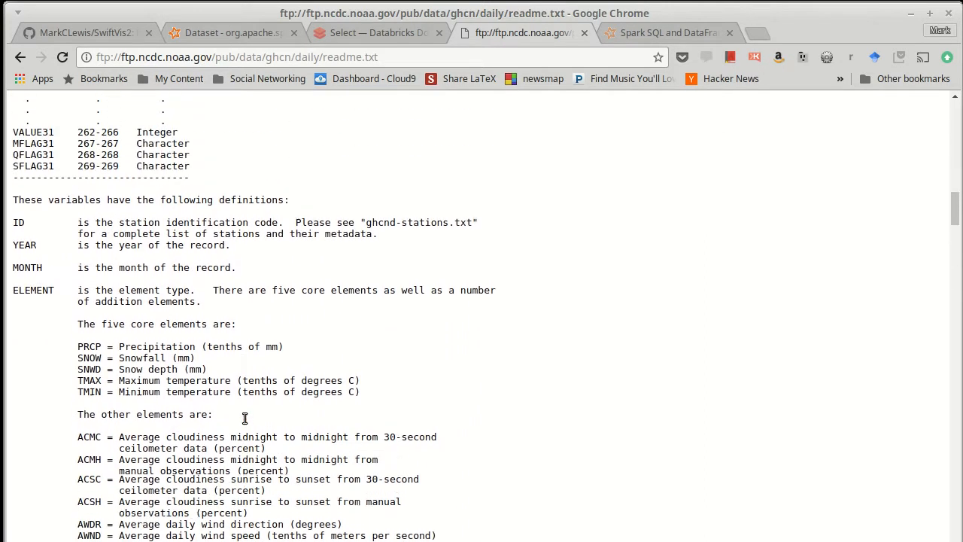
{"action": "scroll", "scroll_direction": "down", "scroll_amount": 3}
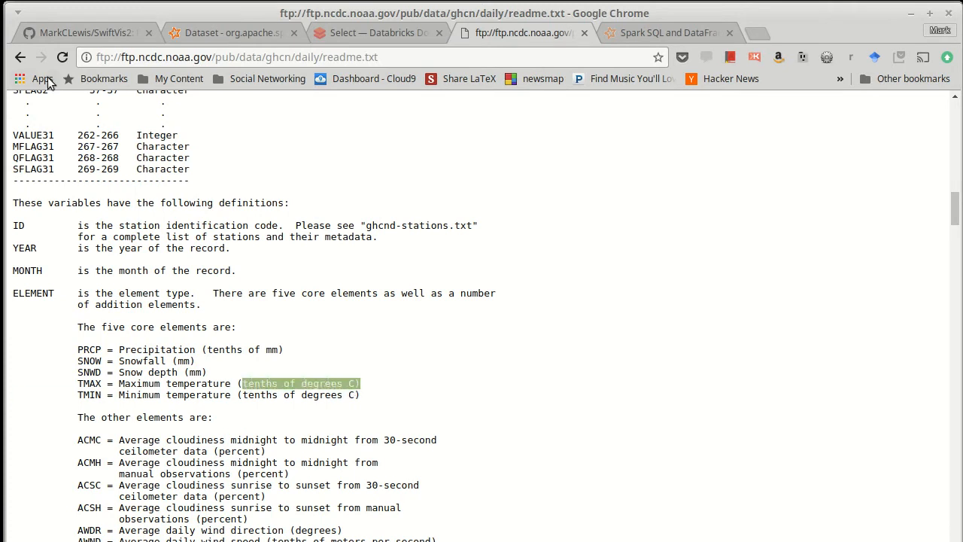
{"action": "left_click", "coordinate": [20, 56]}
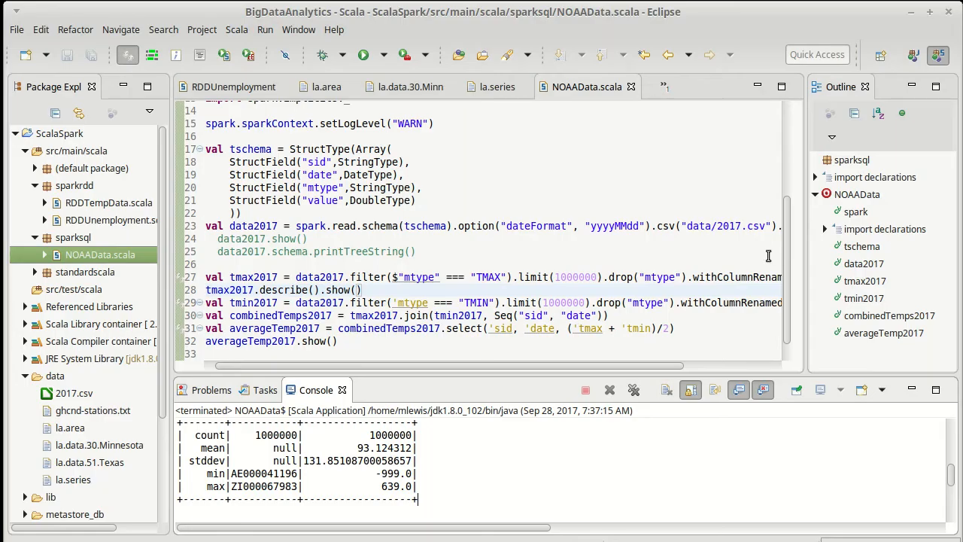
{"action": "mouse_move", "coordinate": [399, 494]}
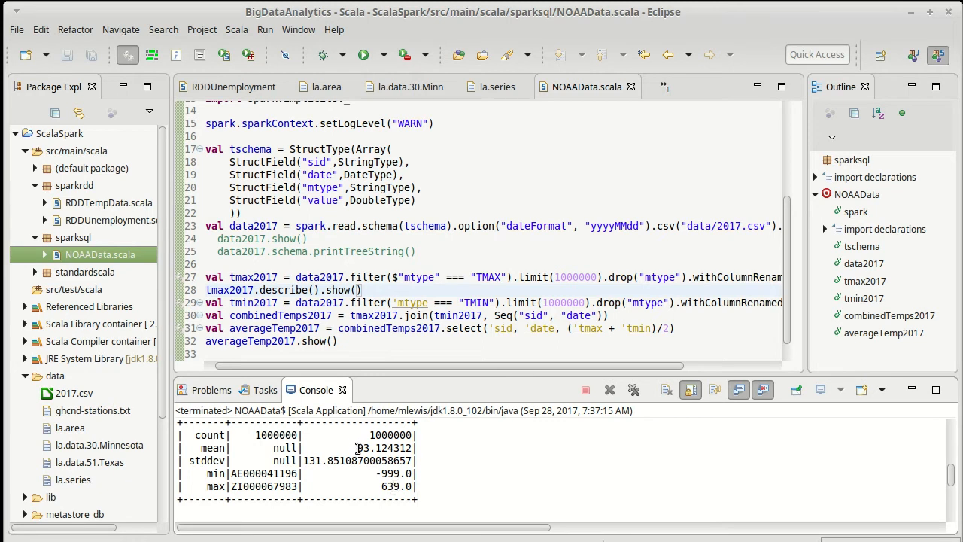
{"action": "mouse_move", "coordinate": [359, 448]}
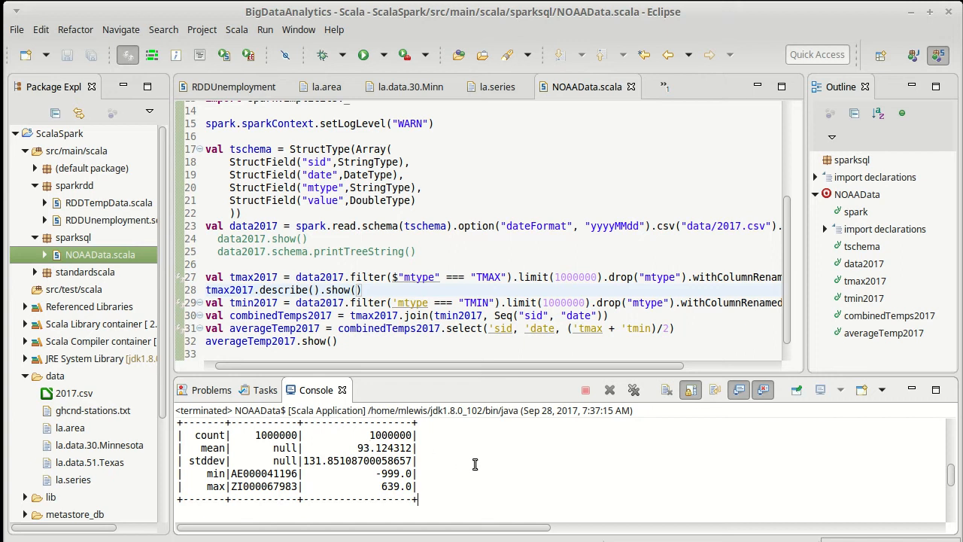
{"action": "mouse_move", "coordinate": [474, 448]}
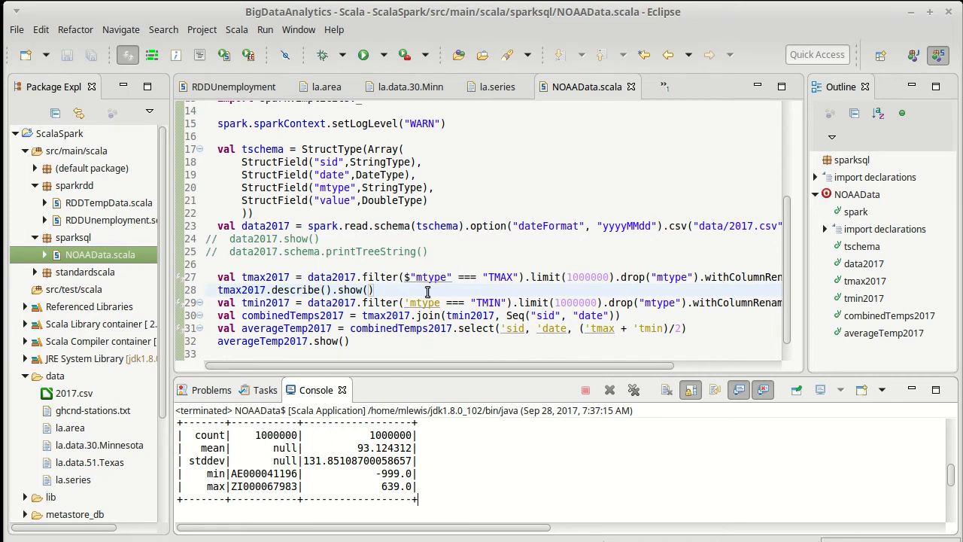
{"action": "mouse_move", "coordinate": [652, 294]}
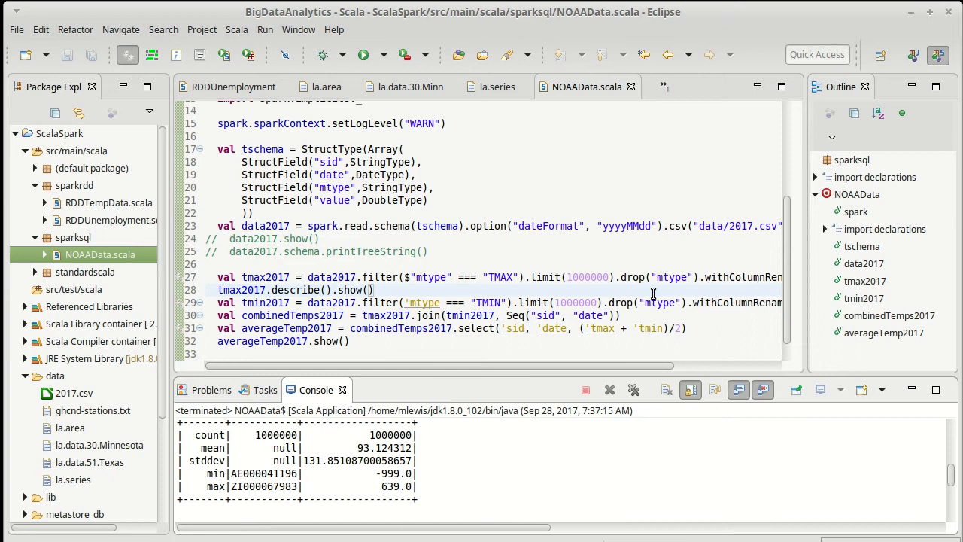
{"action": "mouse_move", "coordinate": [580, 328]}
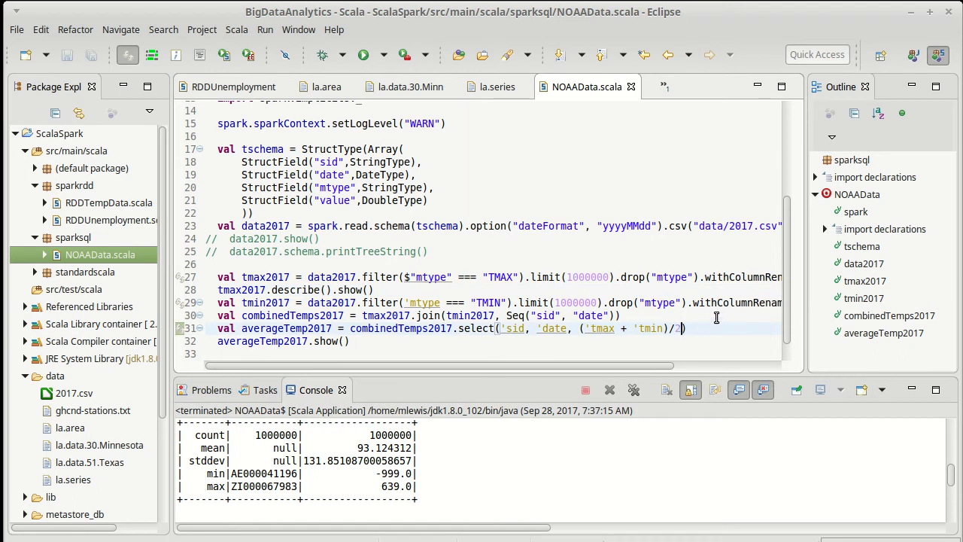
Change line 31 to ('tmax + 'tmin)/20*1.8+32 and save NOAAData.scala
{"action": "type", "text": "0"}
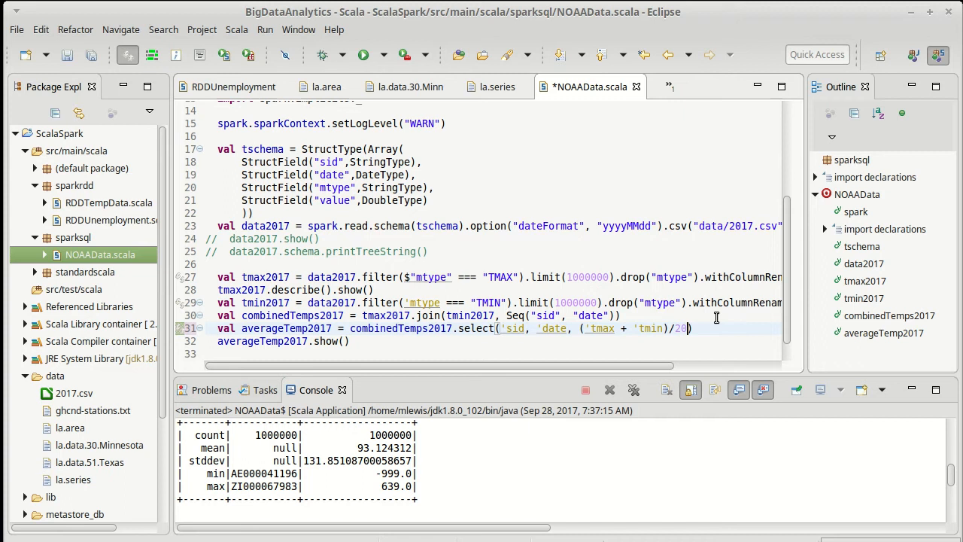
{"action": "type", "text": "*"}
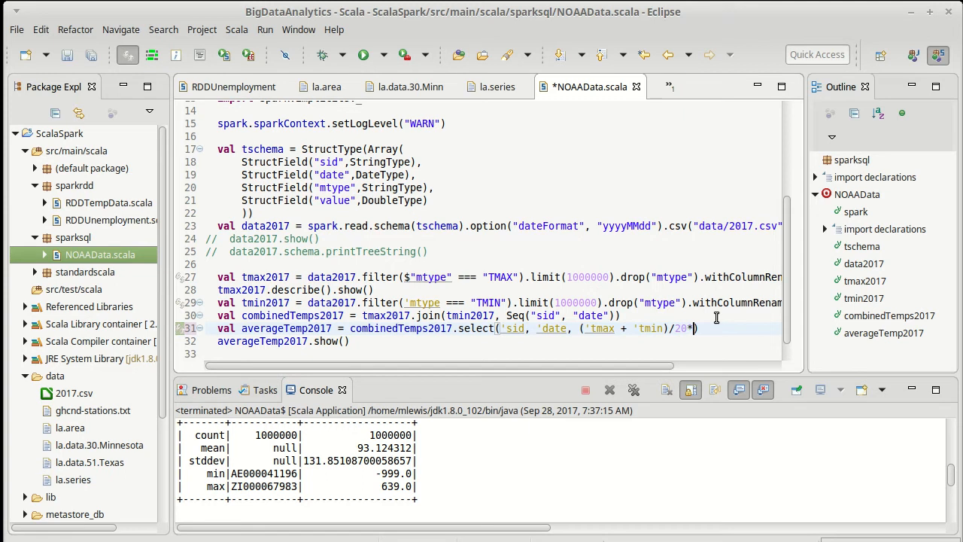
{"action": "type", "text": "1.8"}
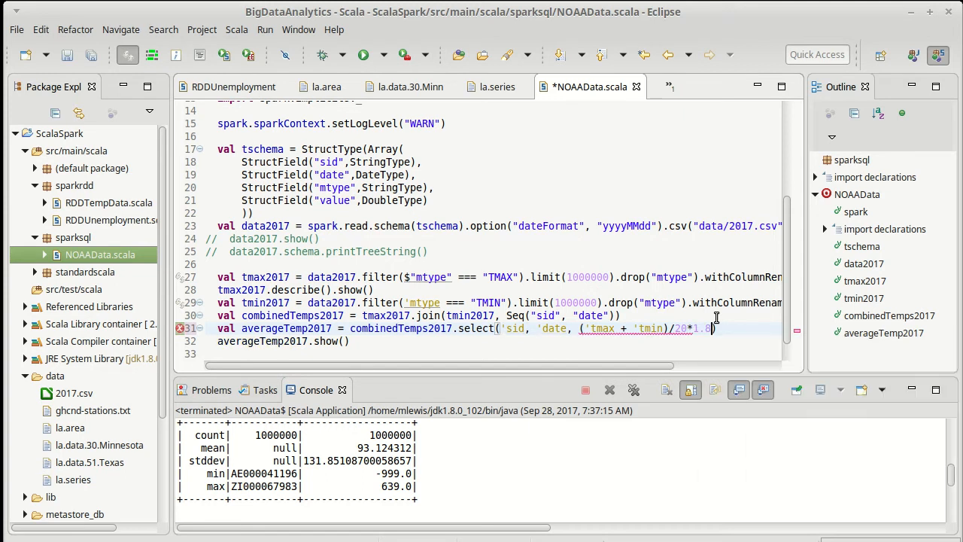
{"action": "type", "text": "+32"}
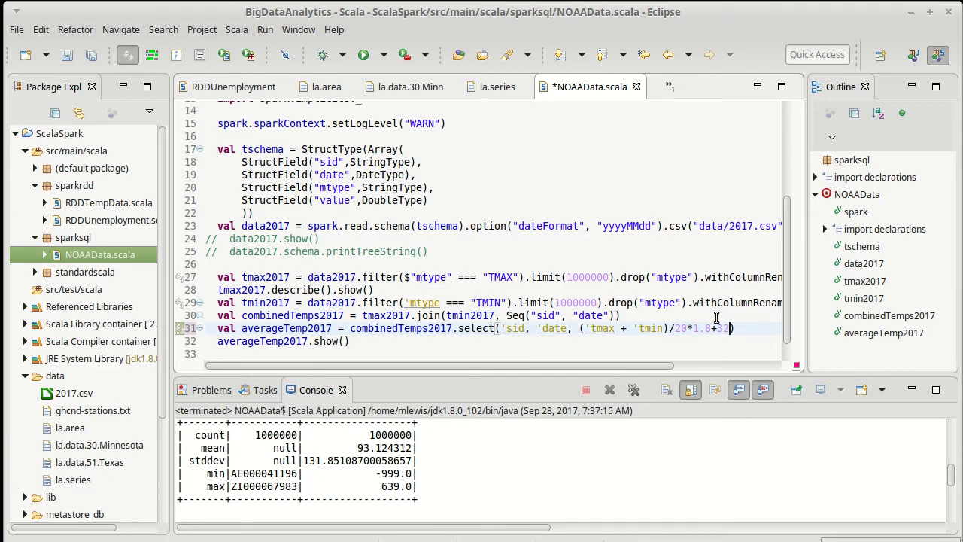
{"action": "key", "text": "ctrl+s"}
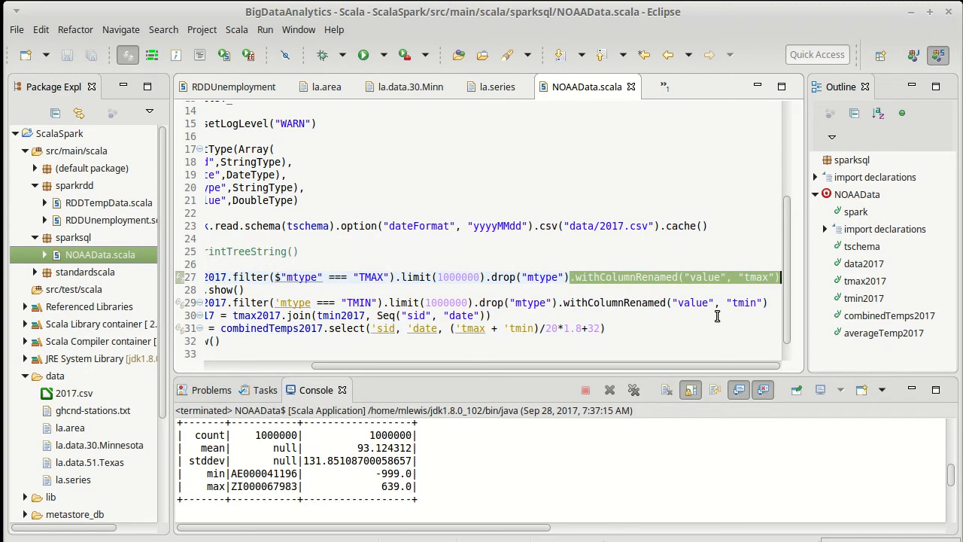
Append .withColumnRenamed("((tmax + tmin) / 20 * 1.8 + 32)", "tmax") to the averageTemp2017 line
{"action": "left_click", "coordinate": [659, 328]}
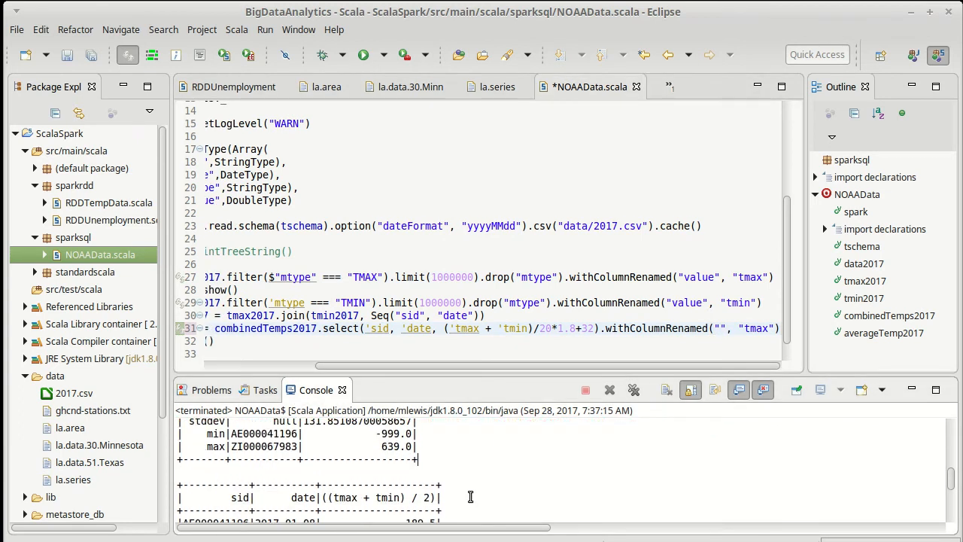
{"action": "scroll", "scroll_direction": "down", "scroll_amount": 3}
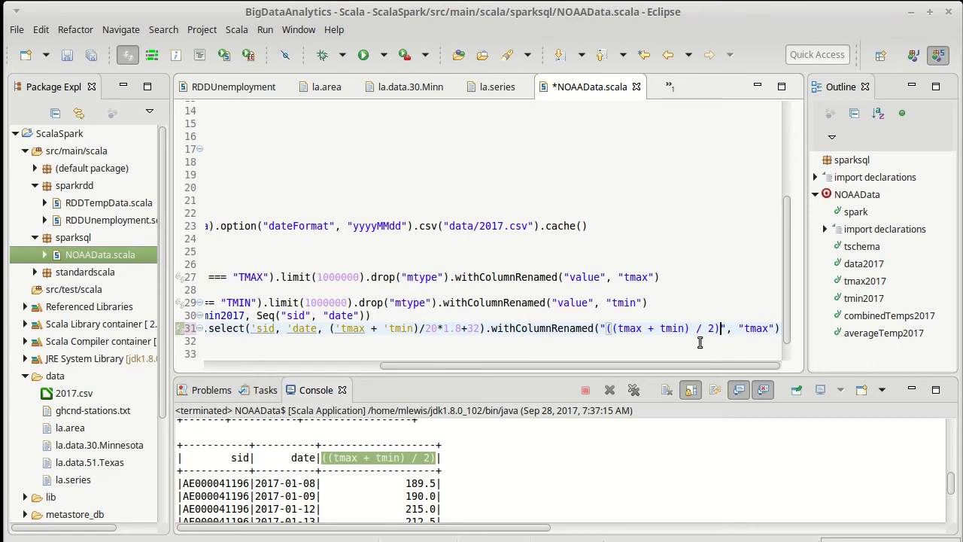
{"action": "type", "text": "0 * 1.8 + 32"}
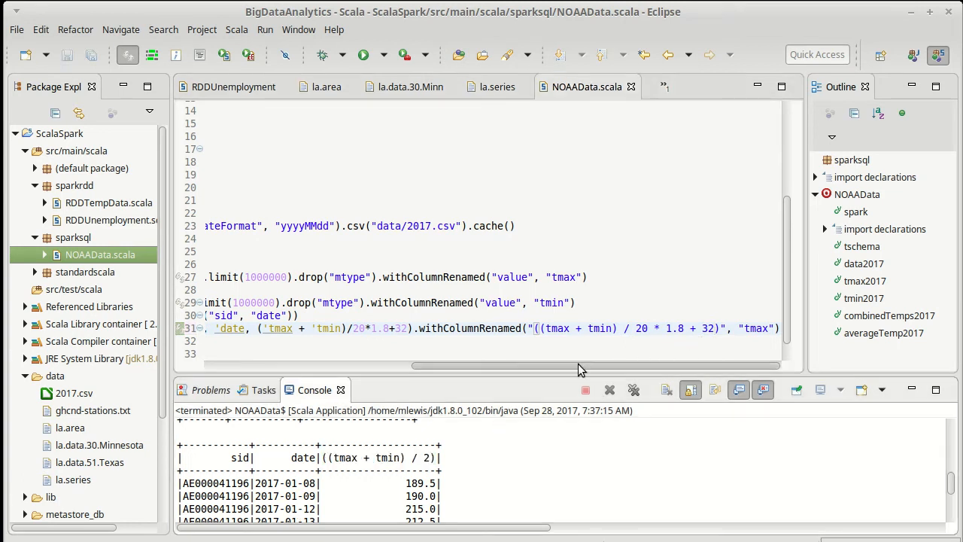
{"action": "scroll", "scroll_direction": "left", "scroll_amount": 3}
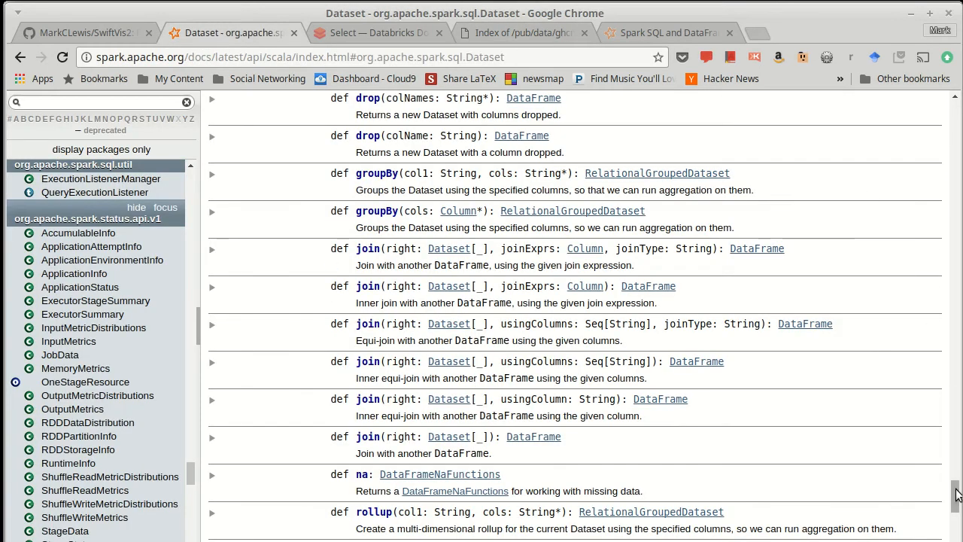
Open the DataFrameStatFunctions Scaladoc page and scroll through approxQuantile, corr, cov and crosstab
{"action": "scroll", "scroll_direction": "down", "scroll_amount": 3}
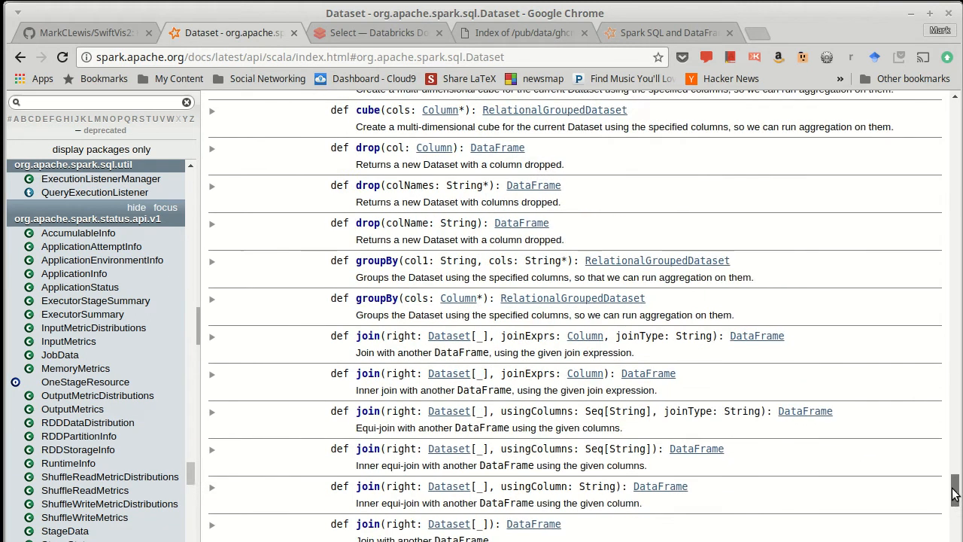
{"action": "scroll", "scroll_direction": "down", "scroll_amount": 3}
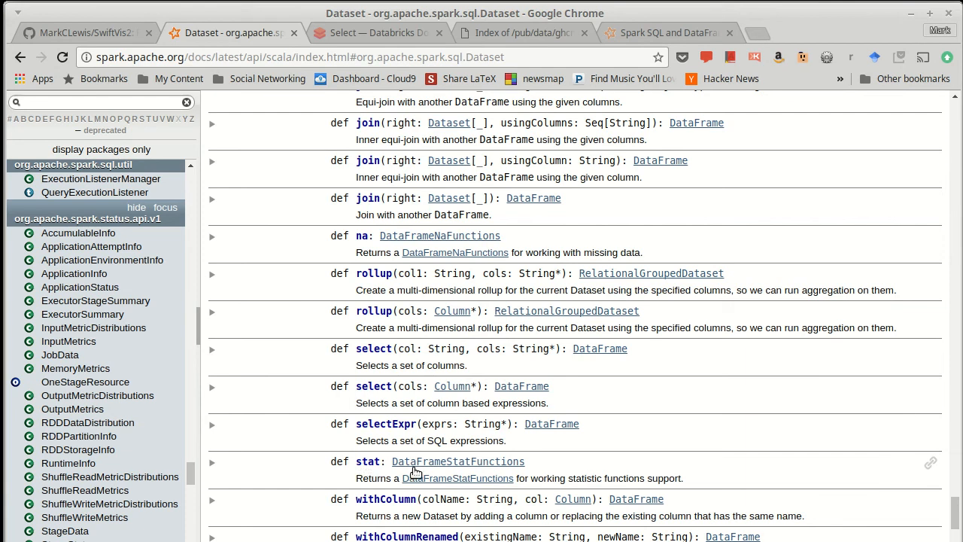
{"action": "left_click", "coordinate": [211, 461]}
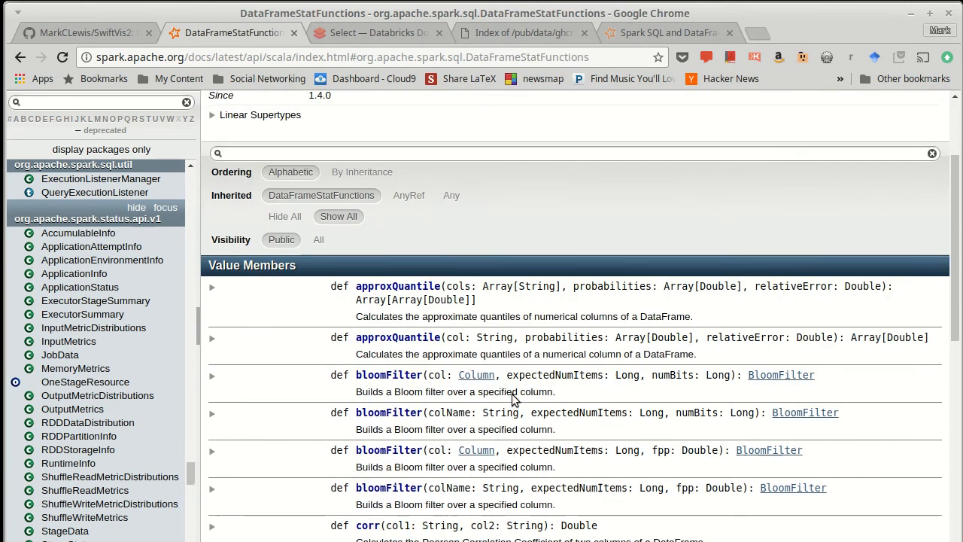
{"action": "scroll", "scroll_direction": "down", "scroll_amount": 3}
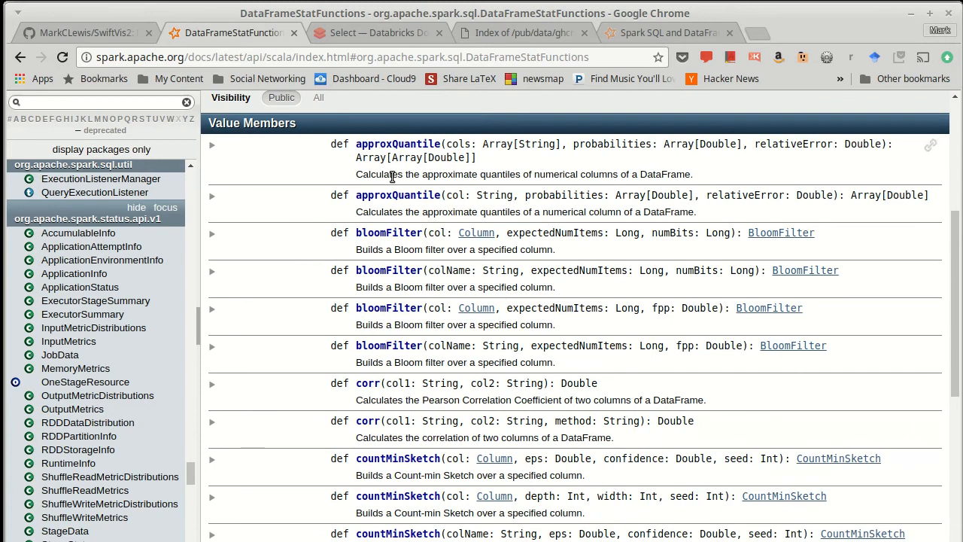
{"action": "mouse_move", "coordinate": [406, 144]}
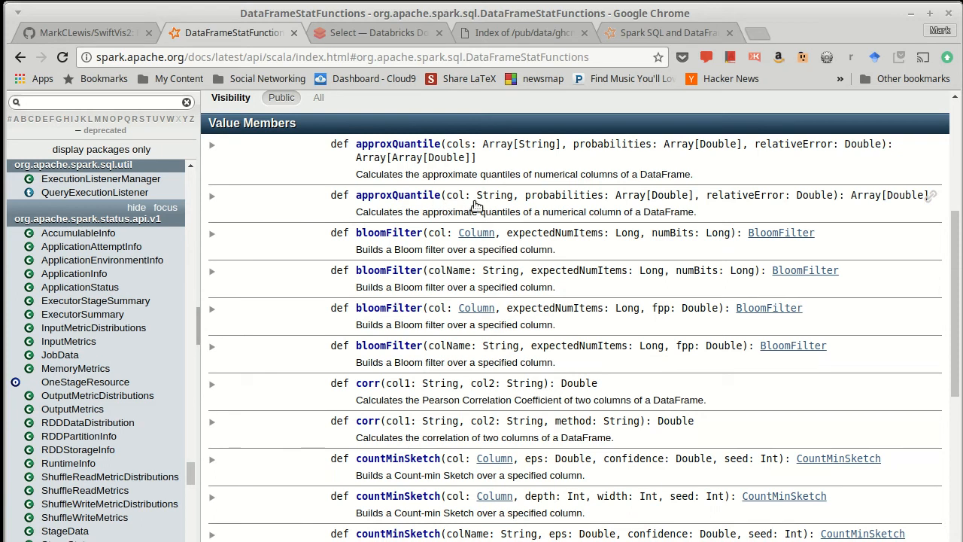
{"action": "mouse_move", "coordinate": [593, 207]}
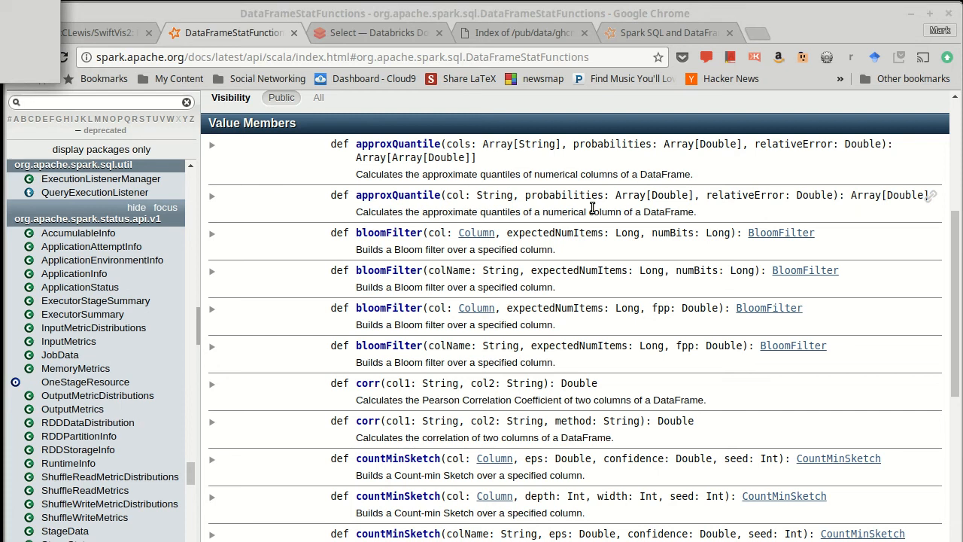
{"action": "mouse_move", "coordinate": [601, 211]}
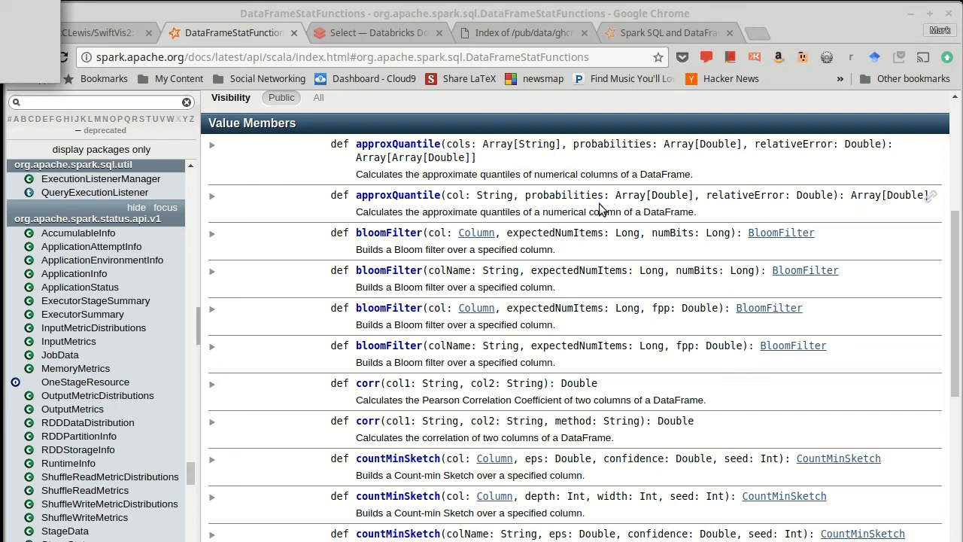
{"action": "mouse_move", "coordinate": [385, 210]}
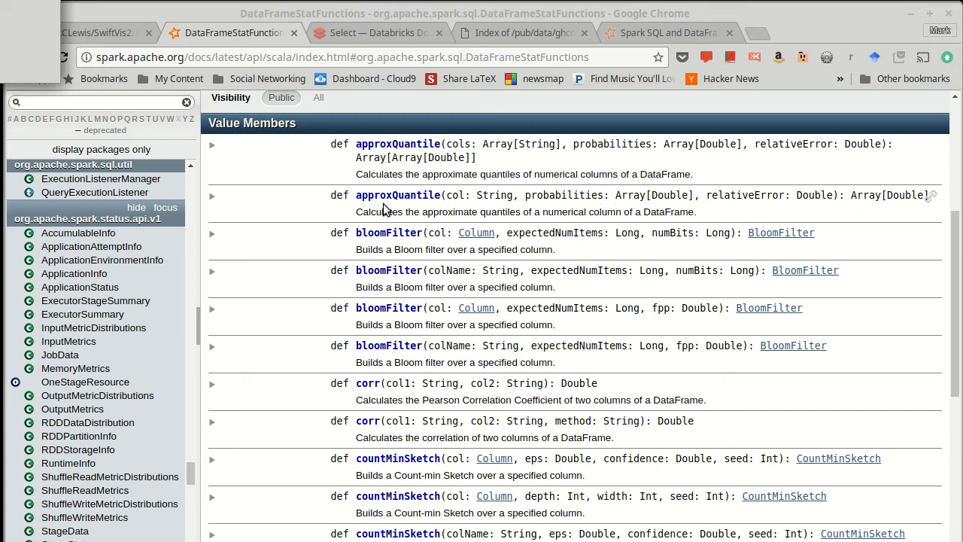
{"action": "mouse_move", "coordinate": [750, 199]}
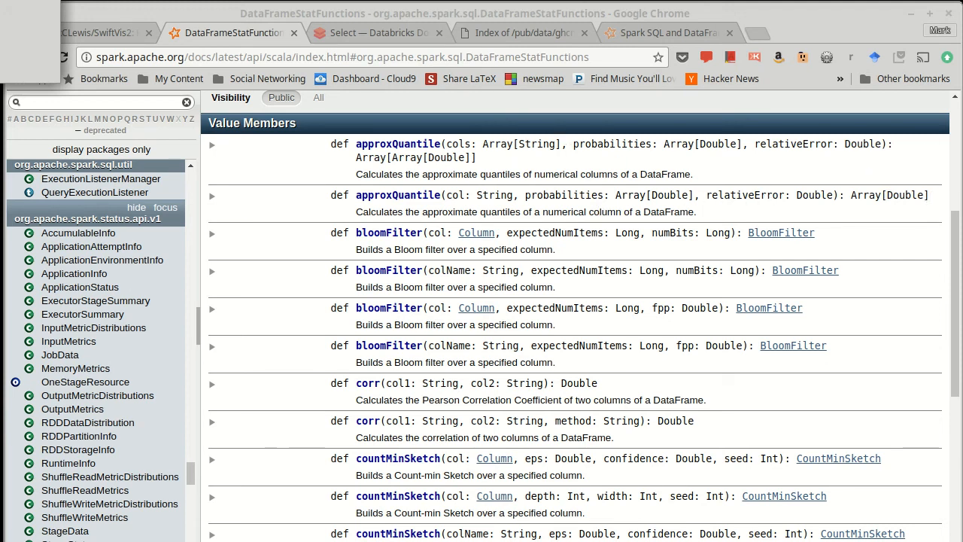
{"action": "scroll", "scroll_direction": "down", "scroll_amount": 3}
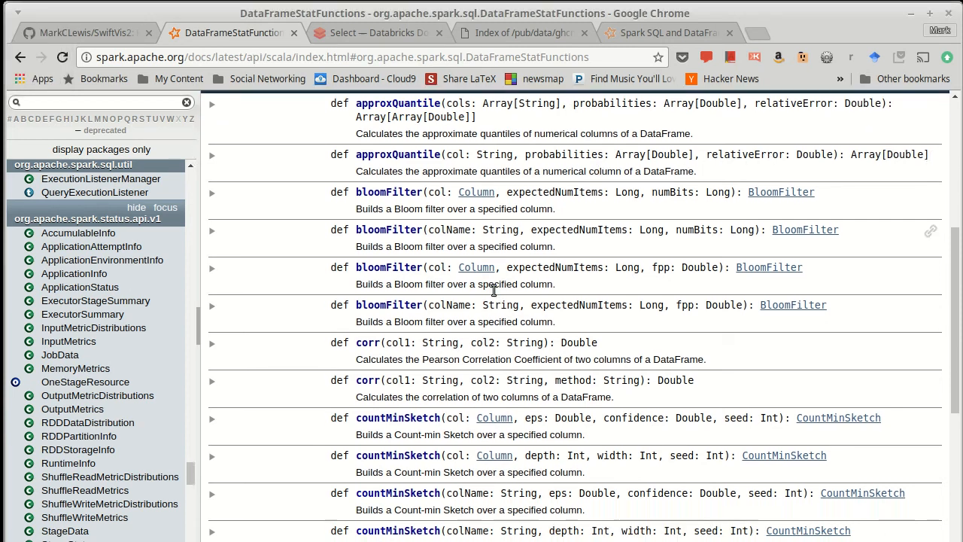
{"action": "scroll", "scroll_direction": "down", "scroll_amount": 3}
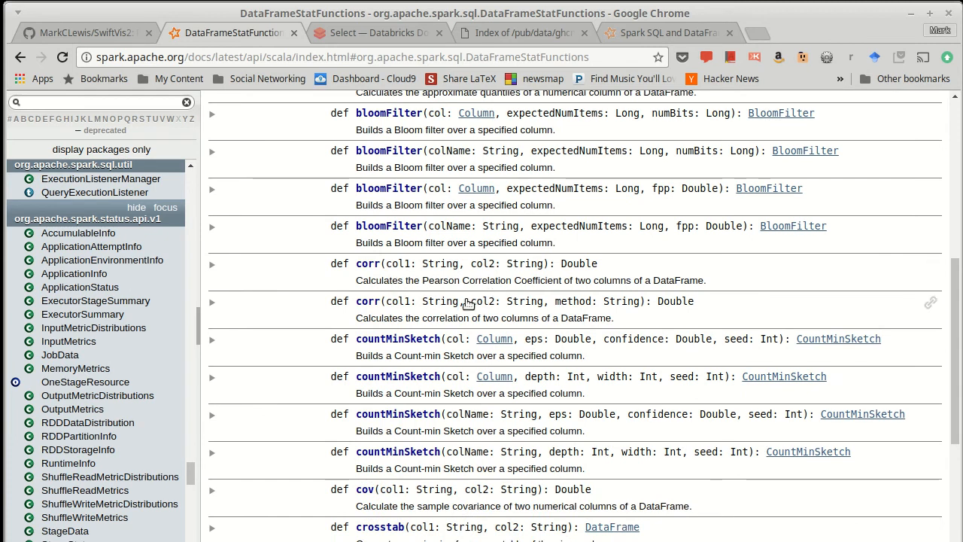
{"action": "mouse_move", "coordinate": [477, 297]}
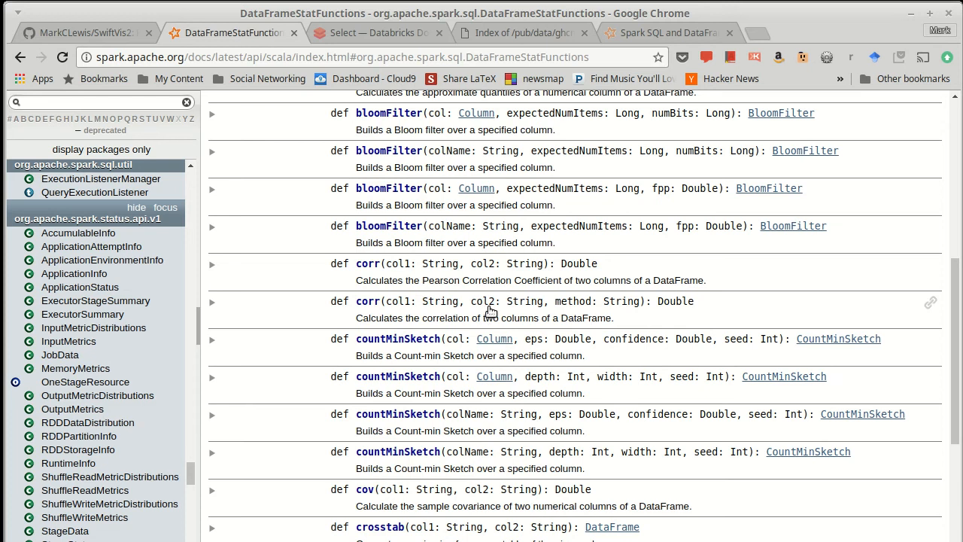
{"action": "scroll", "scroll_direction": "down", "scroll_amount": 3}
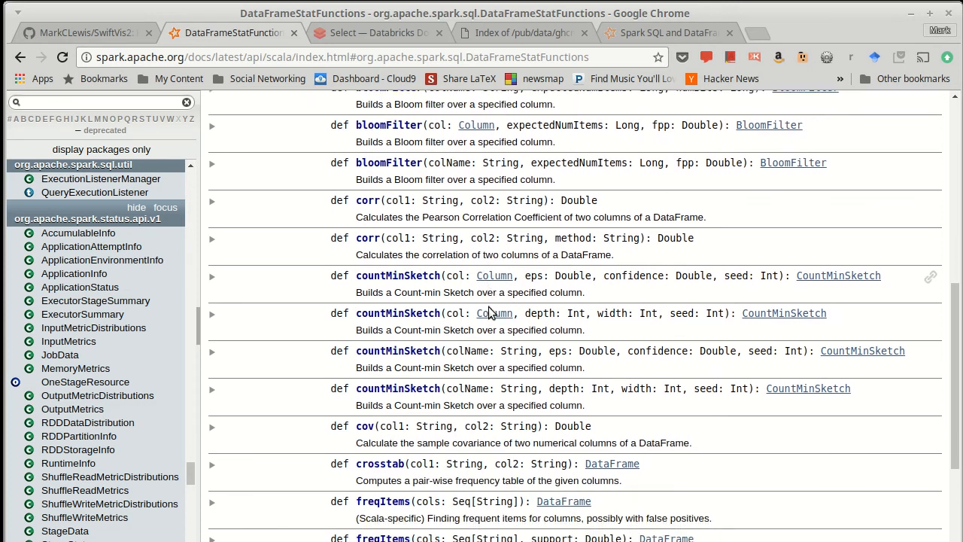
{"action": "scroll", "scroll_direction": "down", "scroll_amount": 3}
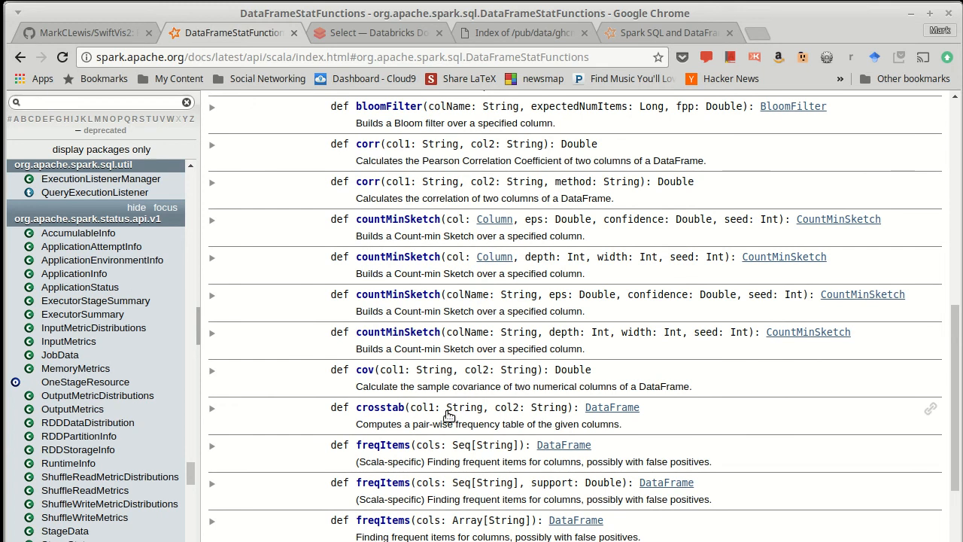
{"action": "scroll", "scroll_direction": "down", "scroll_amount": 3}
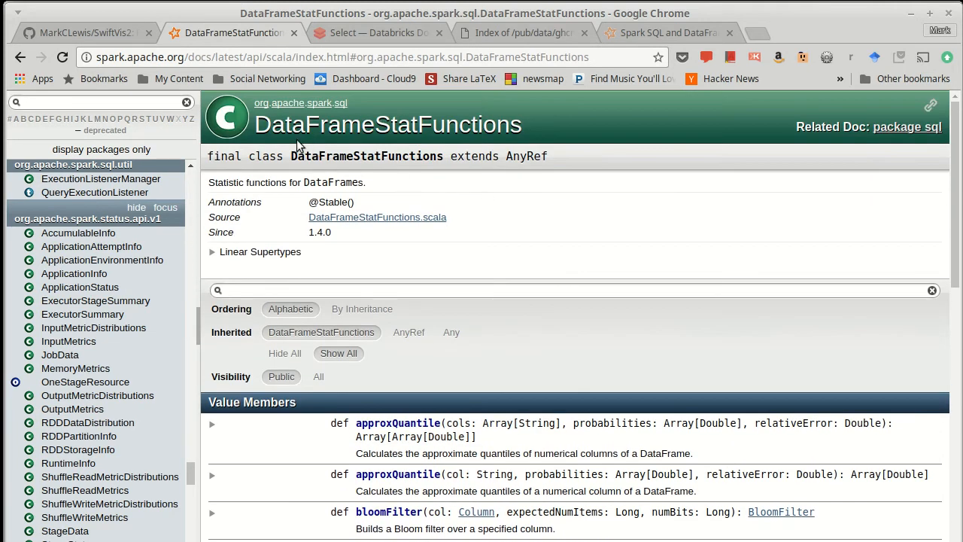
{"action": "mouse_move", "coordinate": [496, 124]}
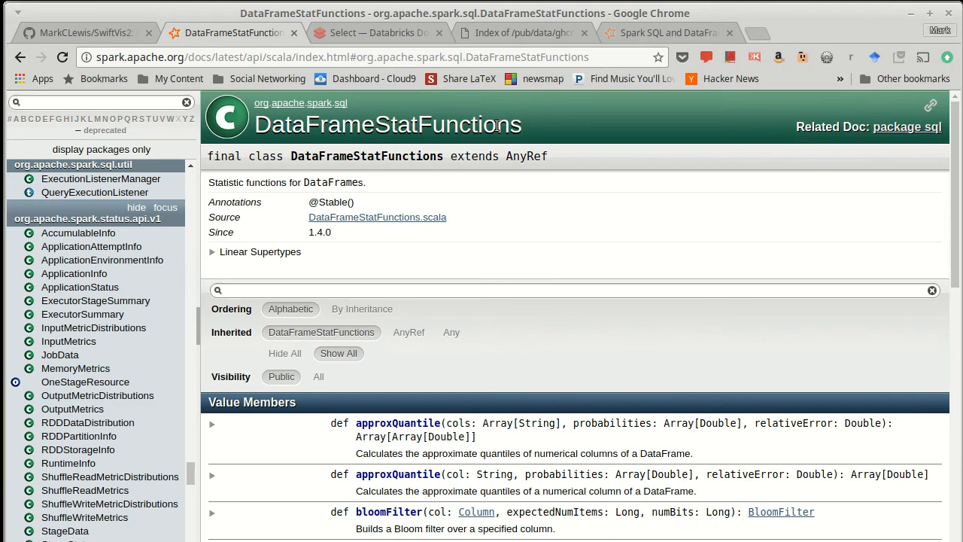
{"action": "mouse_move", "coordinate": [403, 151]}
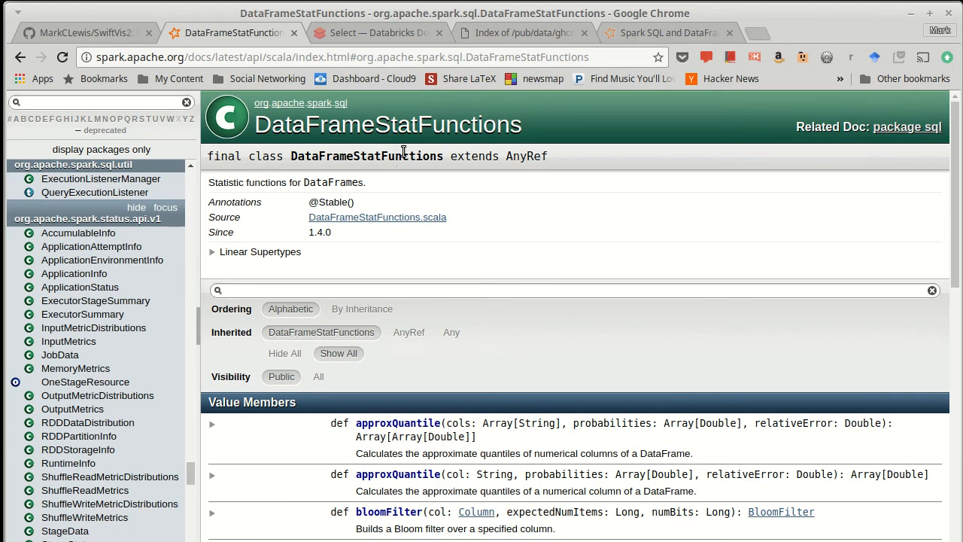
{"action": "mouse_move", "coordinate": [183, 470]}
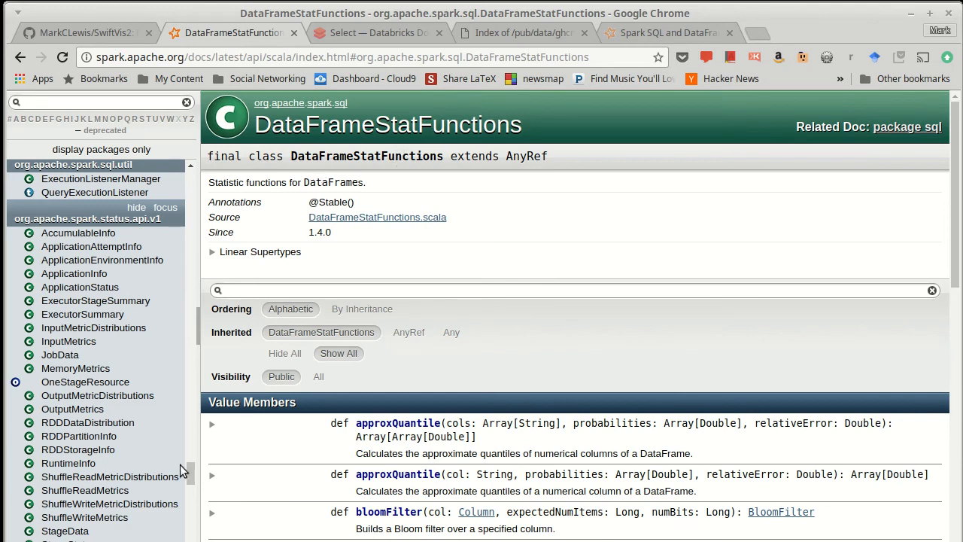
{"action": "scroll", "scroll_direction": "down", "scroll_amount": 3}
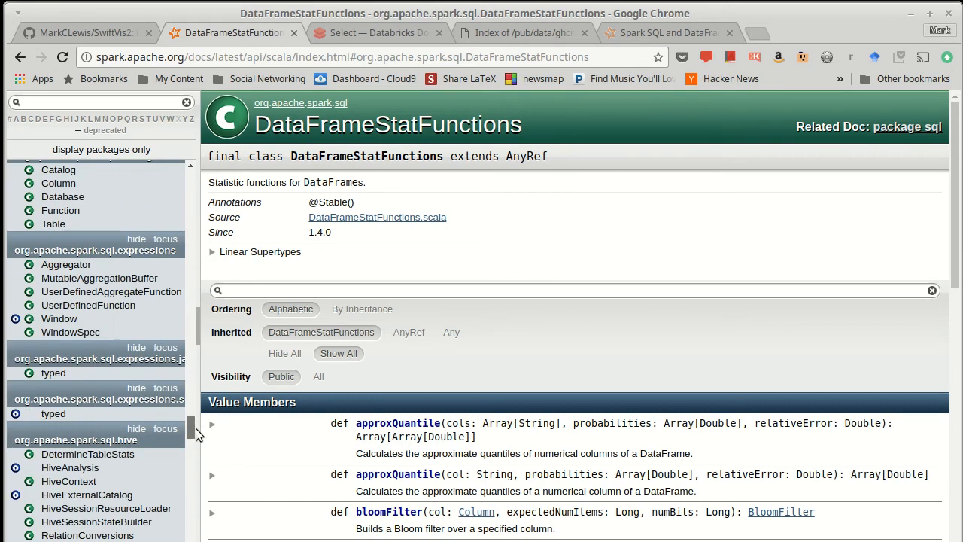
{"action": "scroll", "scroll_direction": "down", "scroll_amount": 3}
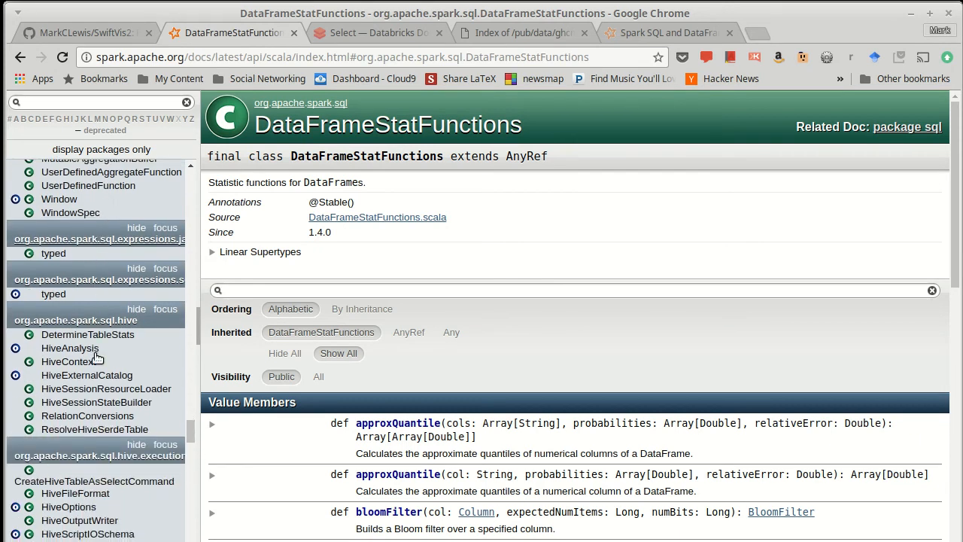
{"action": "scroll", "scroll_direction": "down", "scroll_amount": 3}
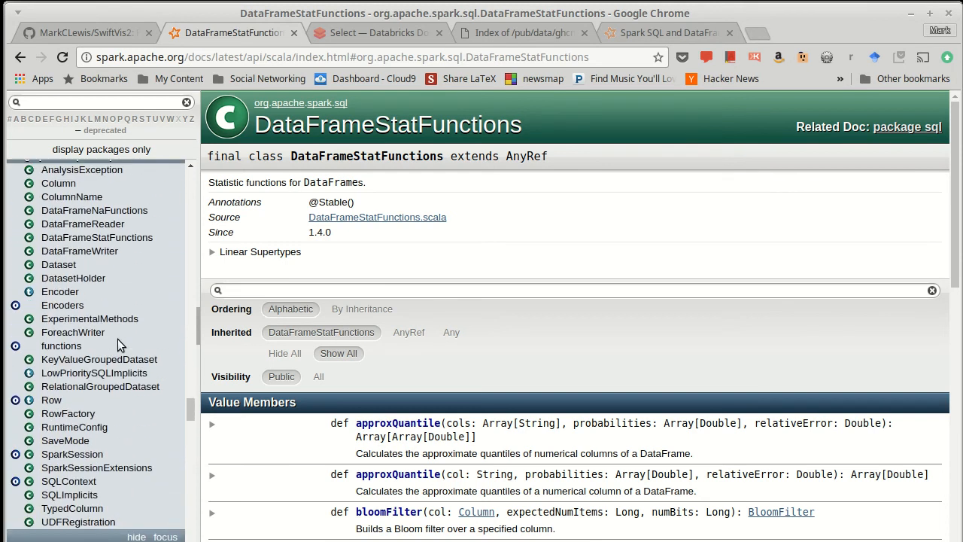
{"action": "mouse_move", "coordinate": [121, 332]}
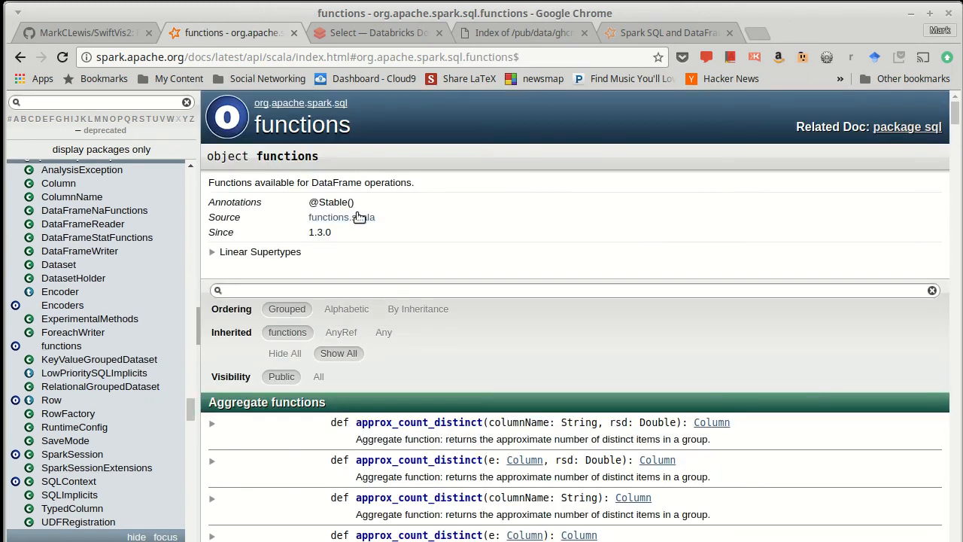
{"action": "mouse_move", "coordinate": [531, 355]}
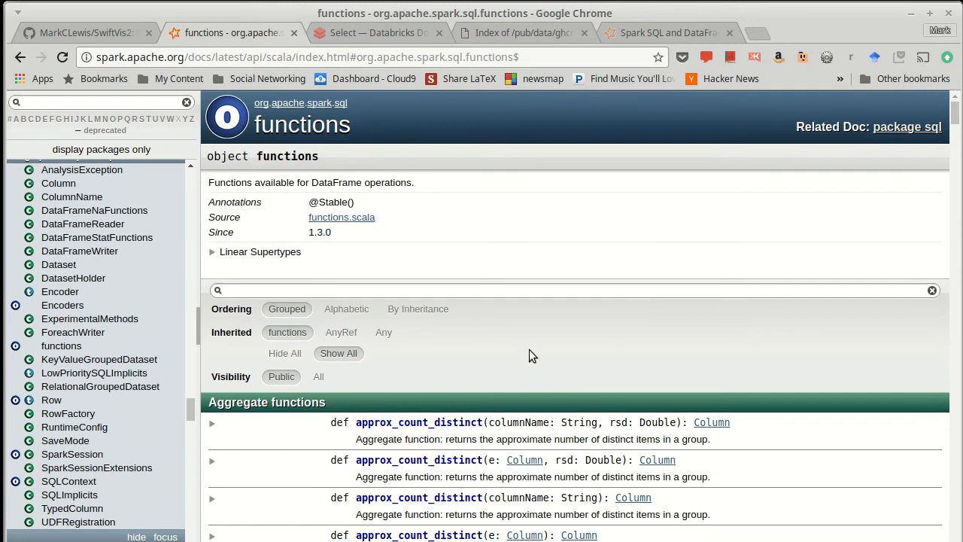
Scroll through the Spark SQL functions' aggregate, collection, date, math and misc groups
{"action": "scroll", "scroll_direction": "down", "scroll_amount": 3}
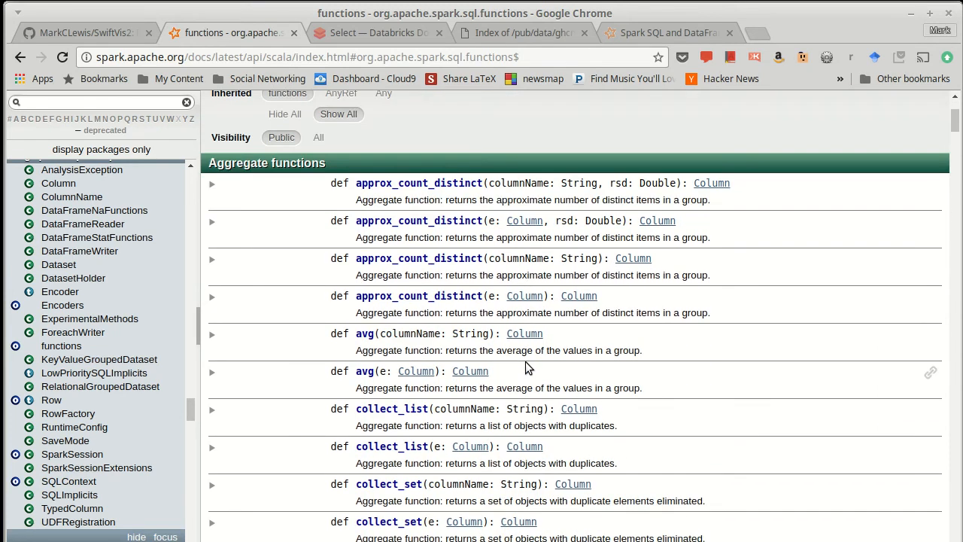
{"action": "scroll", "scroll_direction": "down", "scroll_amount": 3}
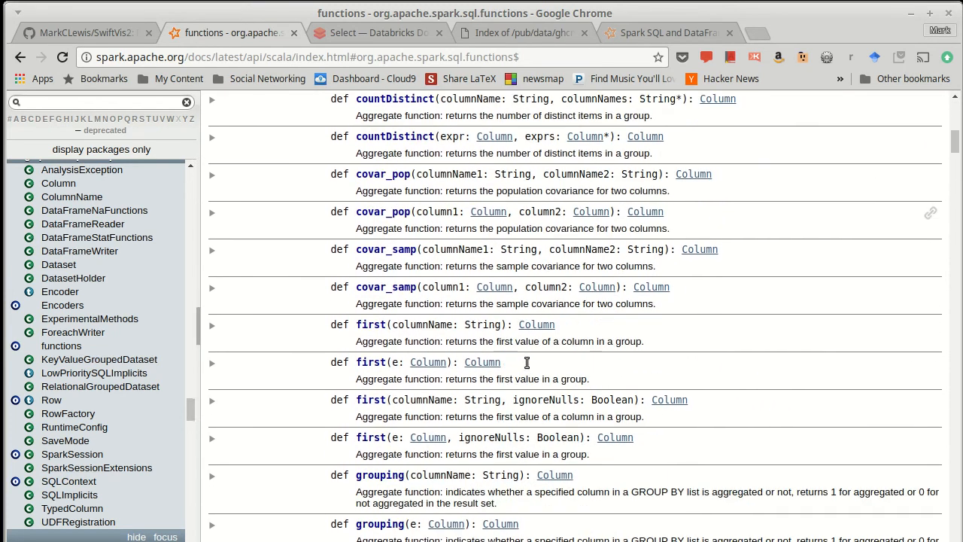
{"action": "scroll", "scroll_direction": "down", "scroll_amount": 3}
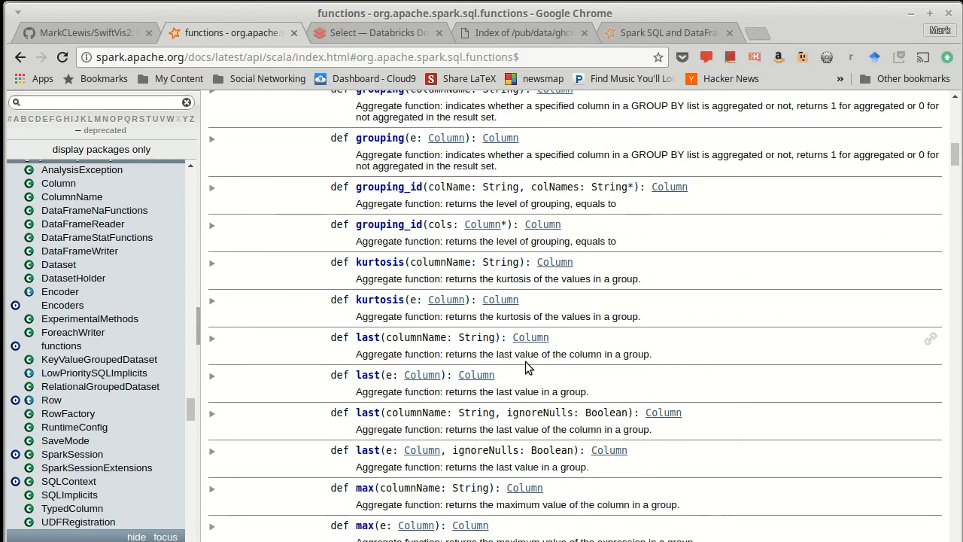
{"action": "scroll", "scroll_direction": "down", "scroll_amount": 3}
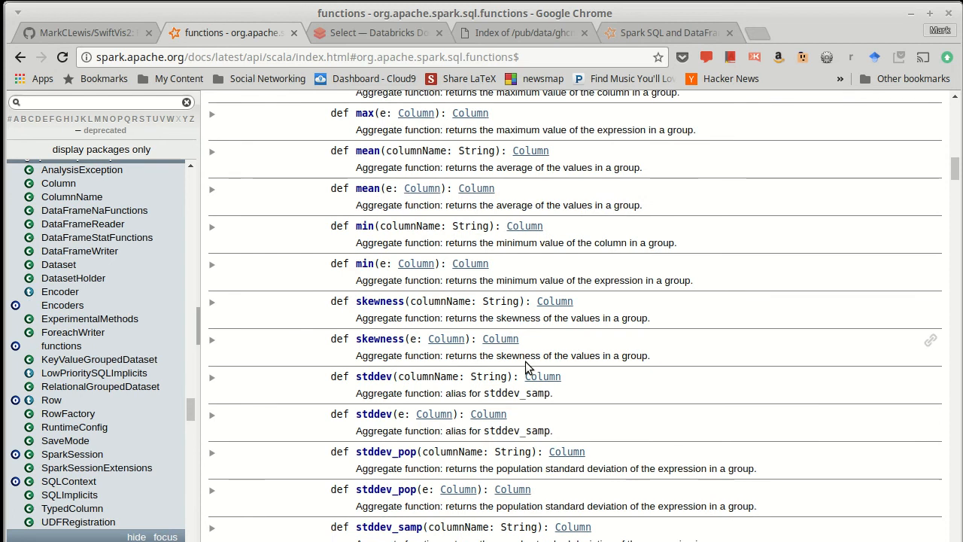
{"action": "mouse_move", "coordinate": [481, 392]}
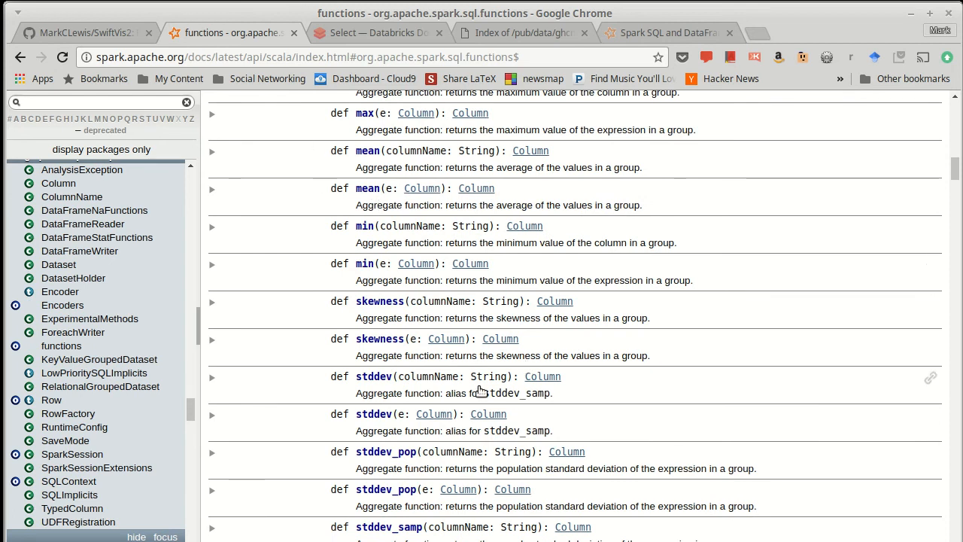
{"action": "scroll", "scroll_direction": "down", "scroll_amount": 3}
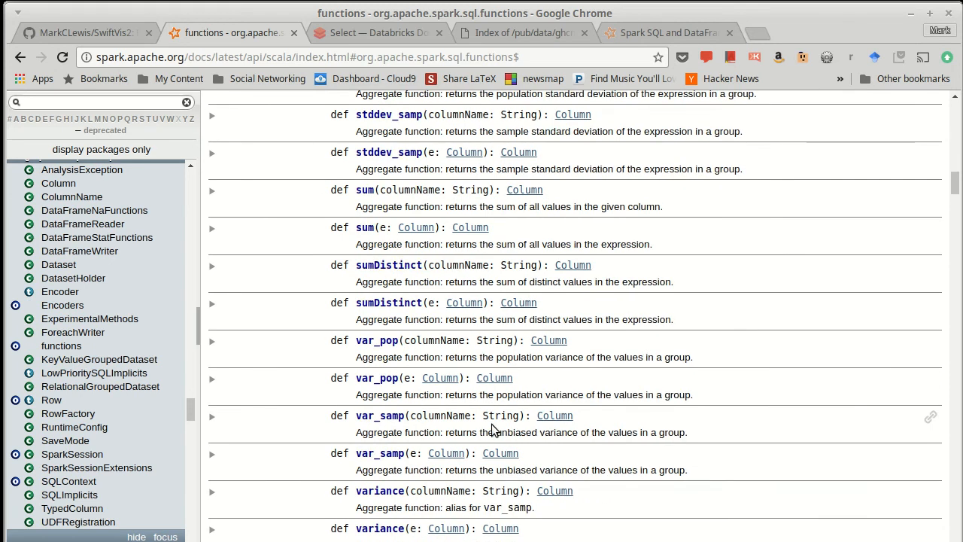
{"action": "scroll", "scroll_direction": "down", "scroll_amount": 3}
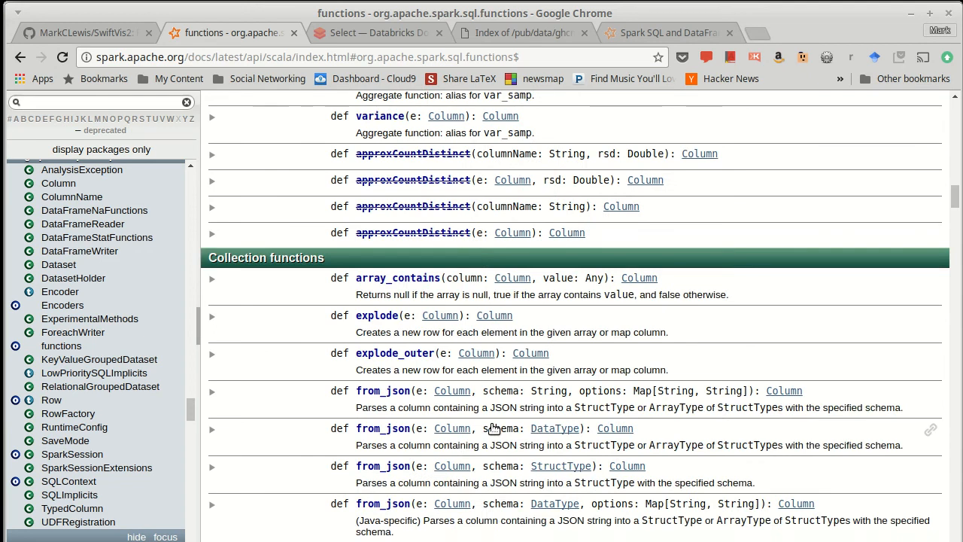
{"action": "scroll", "scroll_direction": "down", "scroll_amount": 3}
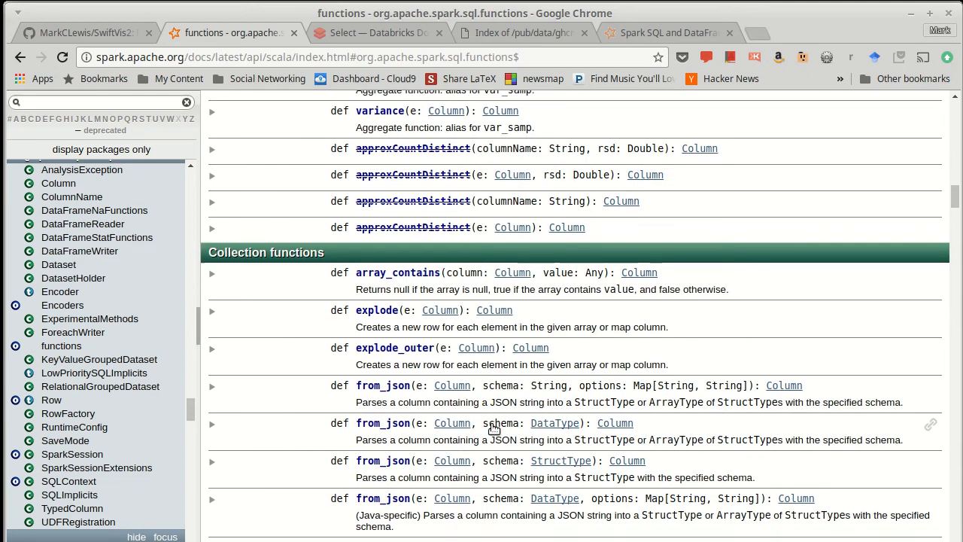
{"action": "scroll", "scroll_direction": "down", "scroll_amount": 3}
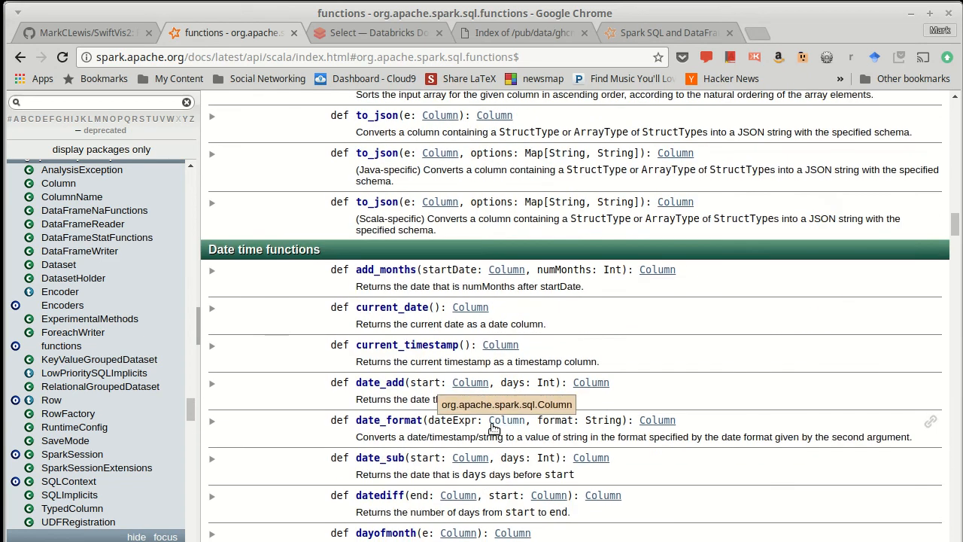
{"action": "scroll", "scroll_direction": "down", "scroll_amount": 3}
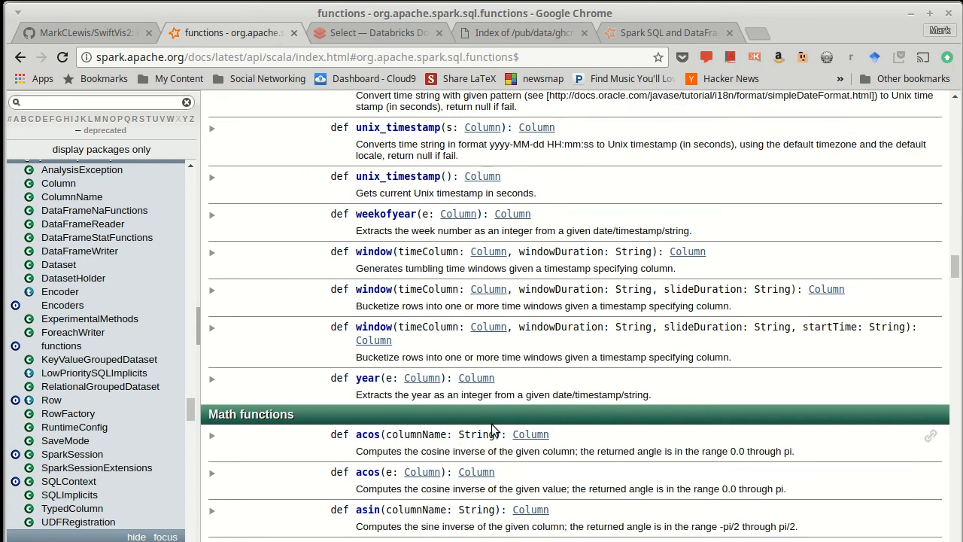
{"action": "scroll", "scroll_direction": "down", "scroll_amount": 3}
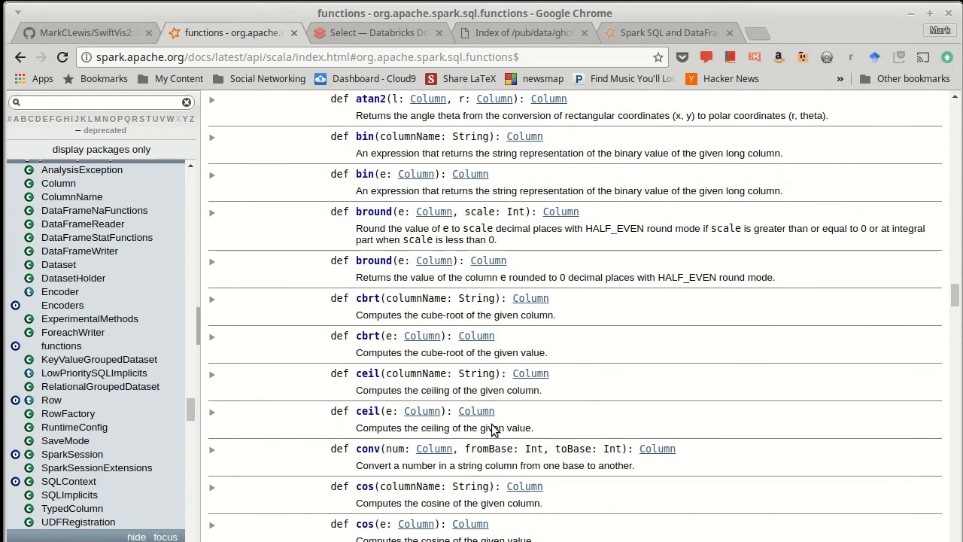
{"action": "scroll", "scroll_direction": "down", "scroll_amount": 3}
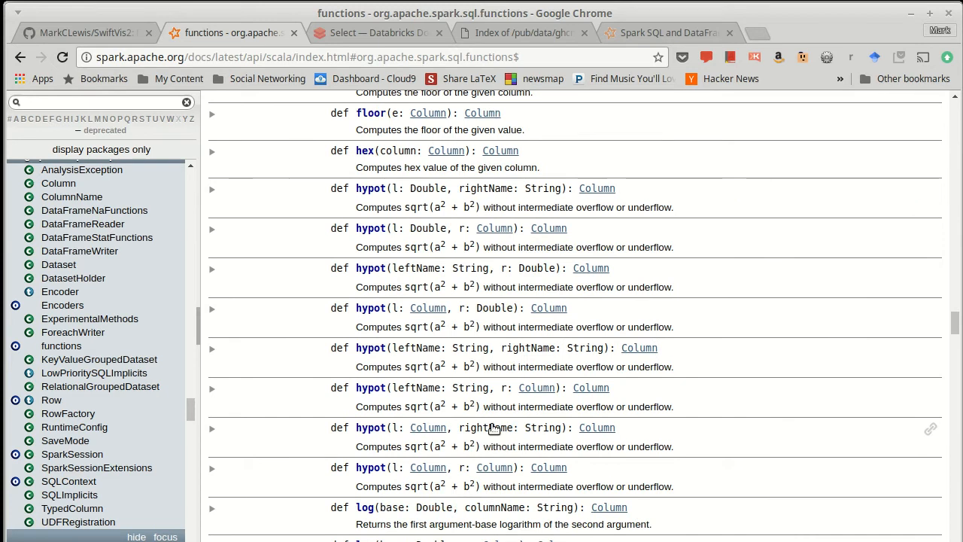
{"action": "scroll", "scroll_direction": "down", "scroll_amount": 3}
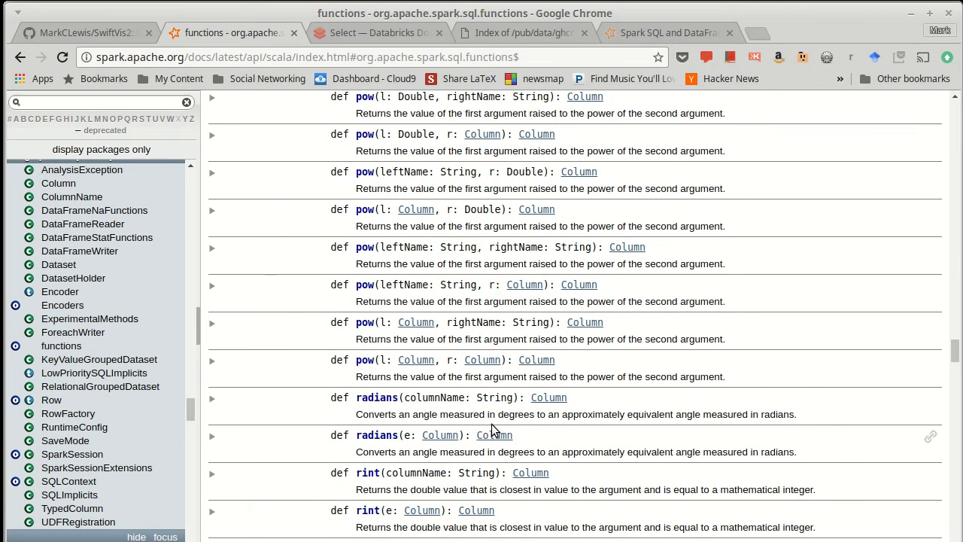
{"action": "scroll", "scroll_direction": "down", "scroll_amount": 3}
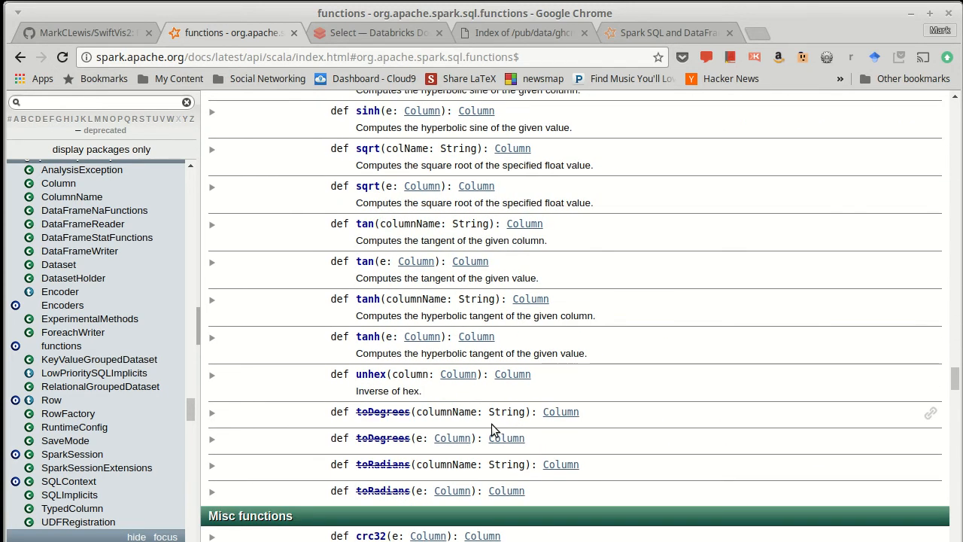
{"action": "scroll", "scroll_direction": "down", "scroll_amount": 3}
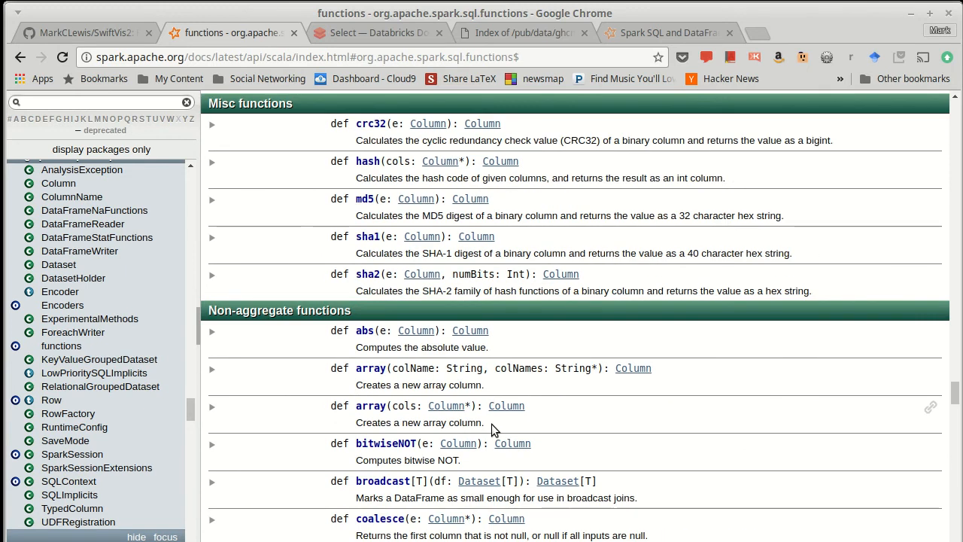
{"action": "scroll", "scroll_direction": "down", "scroll_amount": 3}
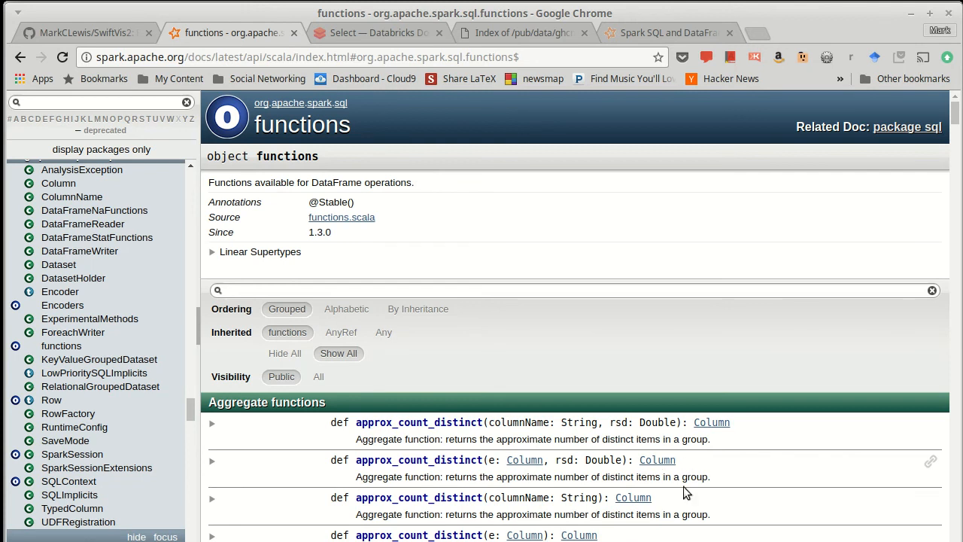
{"action": "scroll", "scroll_direction": "down", "scroll_amount": 3}
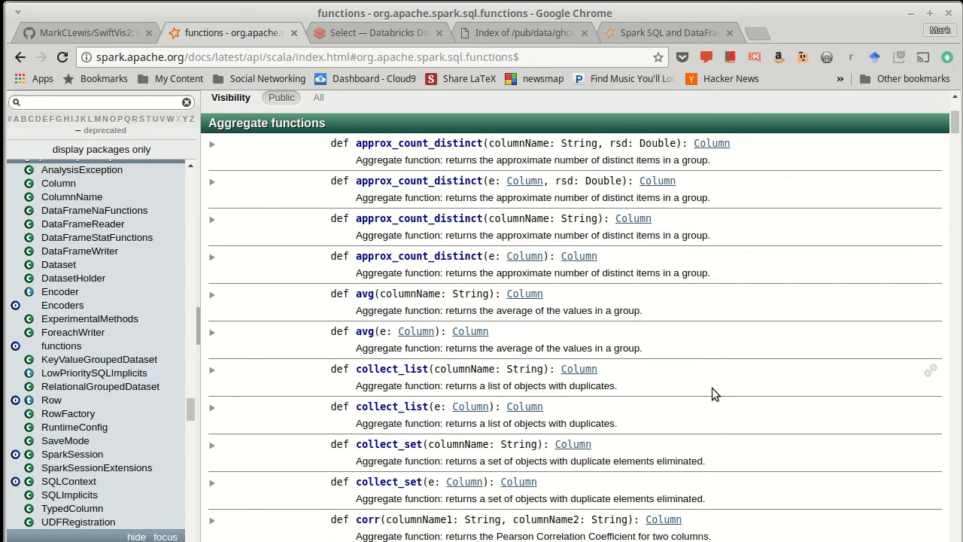
{"action": "mouse_move", "coordinate": [729, 206]}
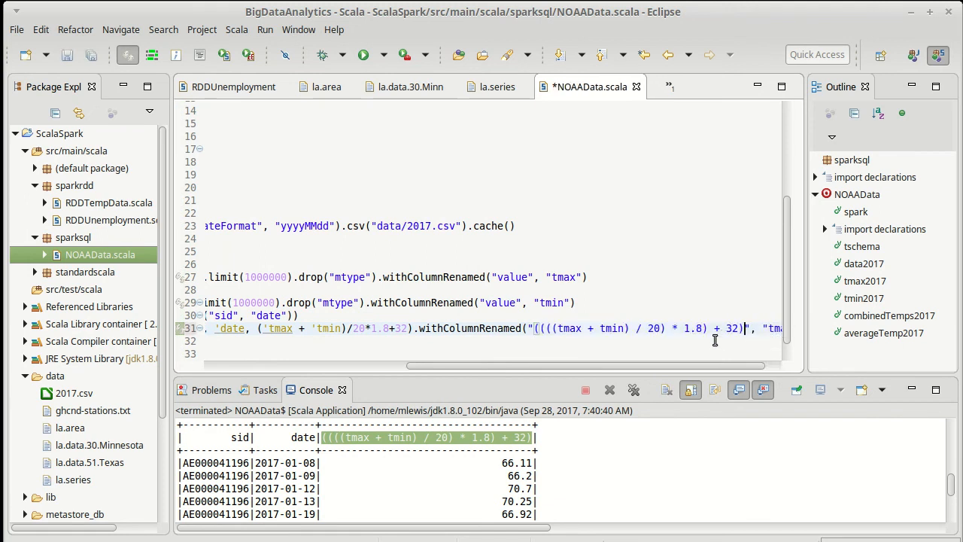
Save NOAAData.scala with the full Fahrenheit column name in withColumnRenamed
{"action": "key", "text": "ctrl+s"}
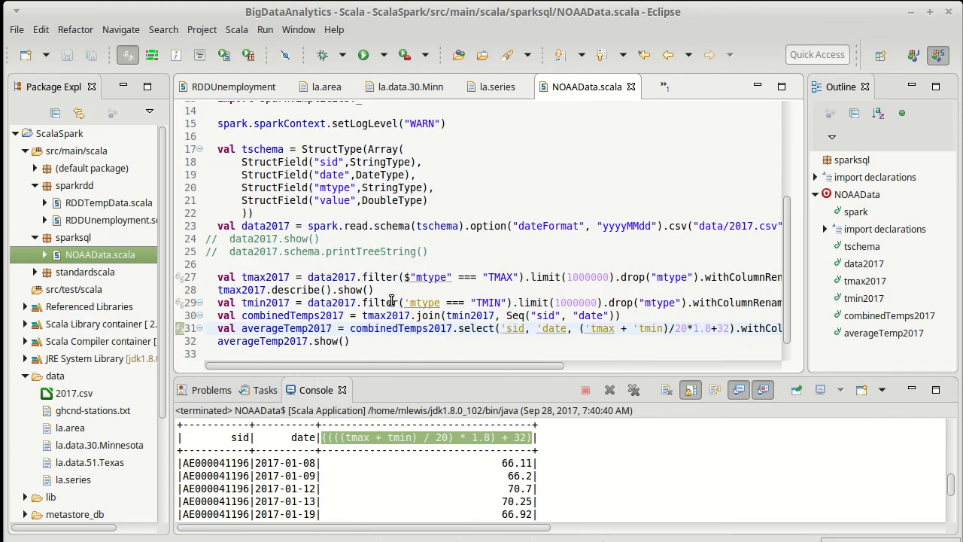
{"action": "mouse_move", "coordinate": [350, 290]}
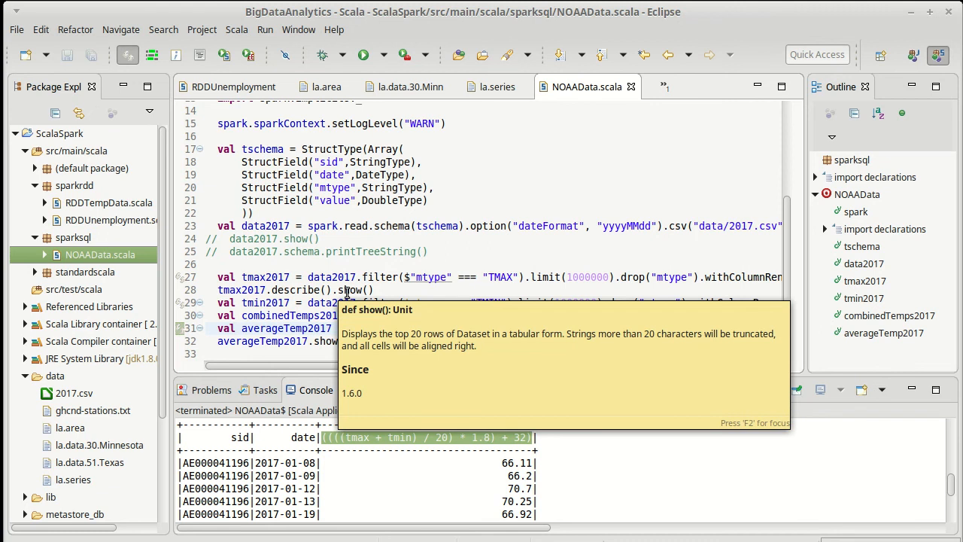